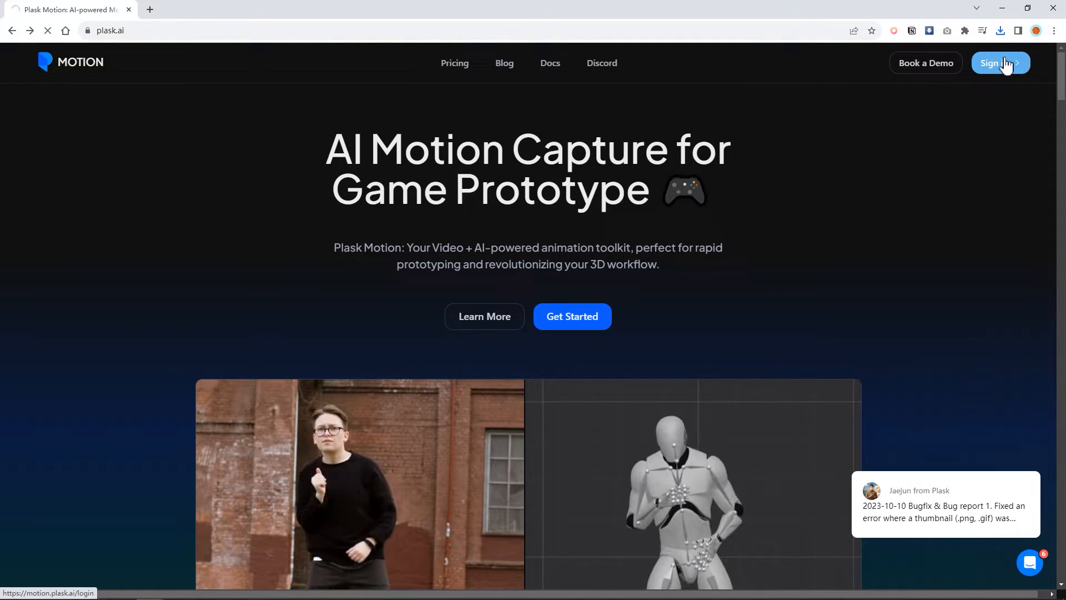
Step: Sign in to Plask Motion to reach the scene workspace with the mannequin
left_click(1001, 63)
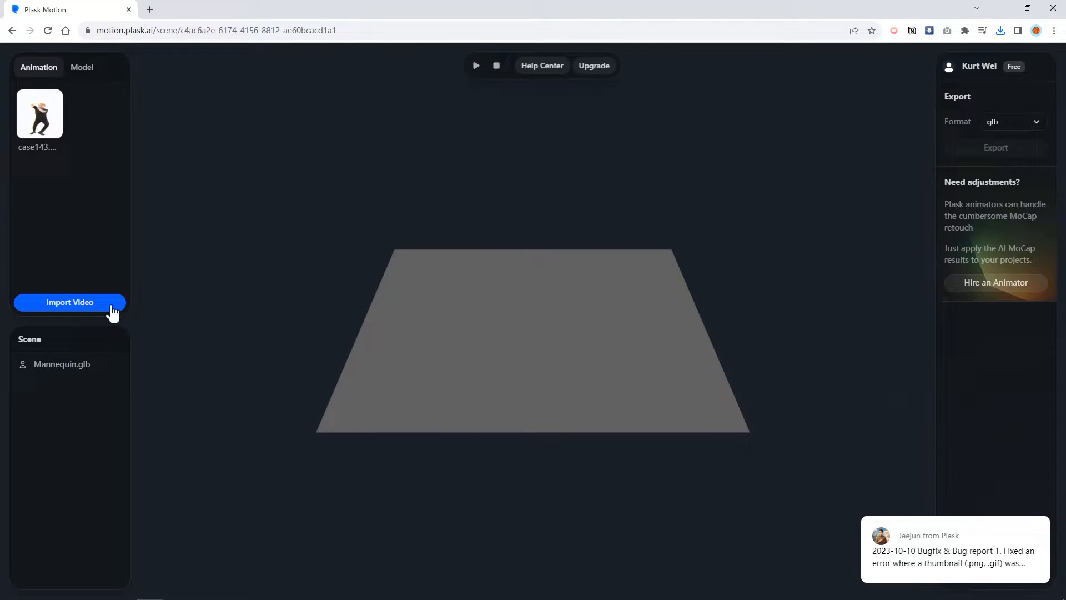
Step: Import the dance video with T-pose start enabled to extract a new animation
left_click(69, 302)
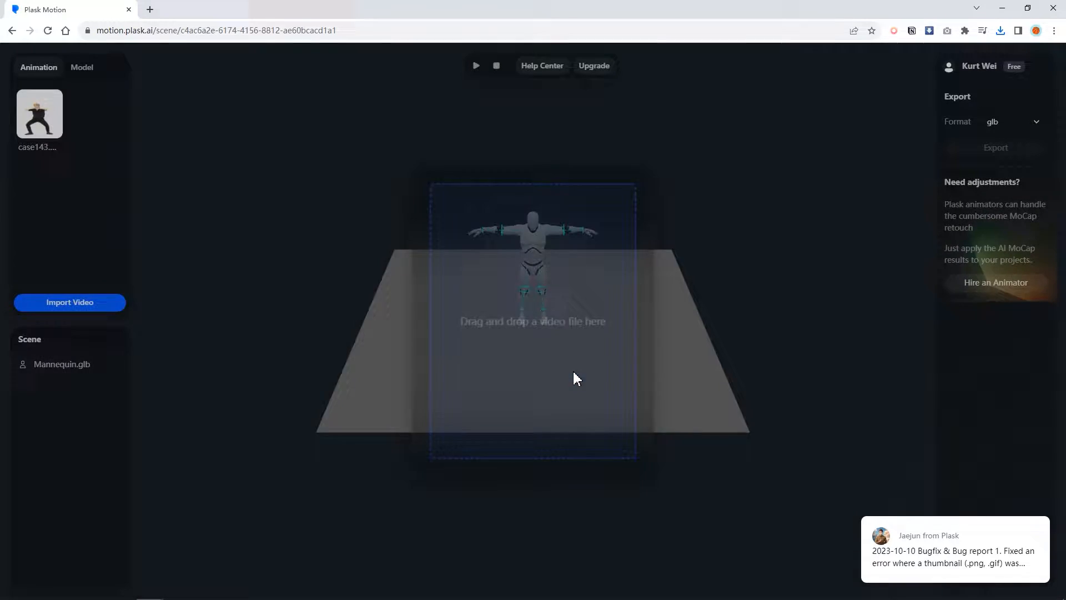
left_click(69, 303)
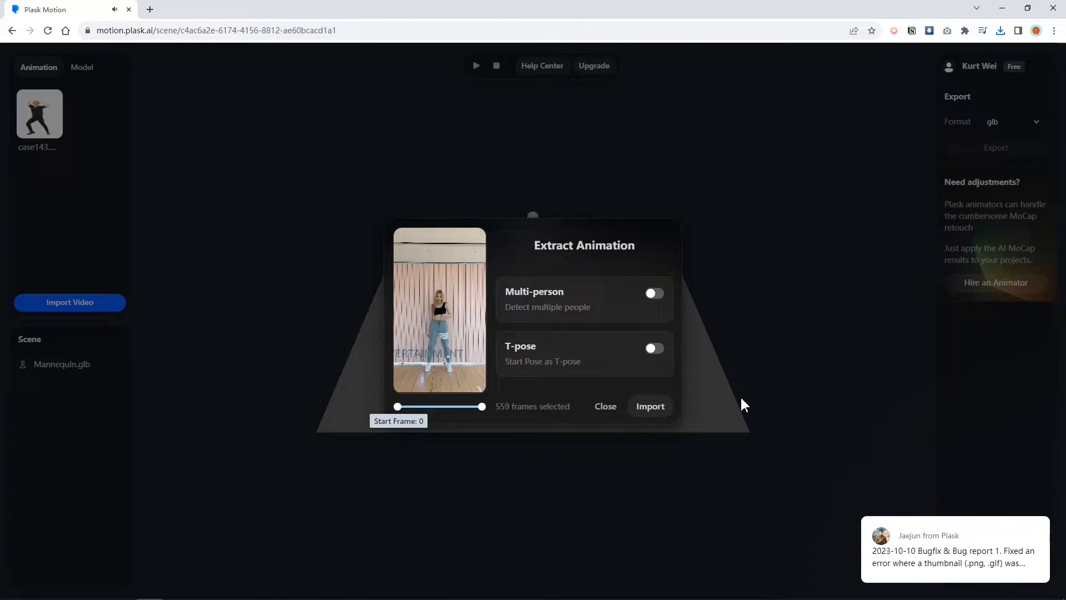
left_click(652, 349)
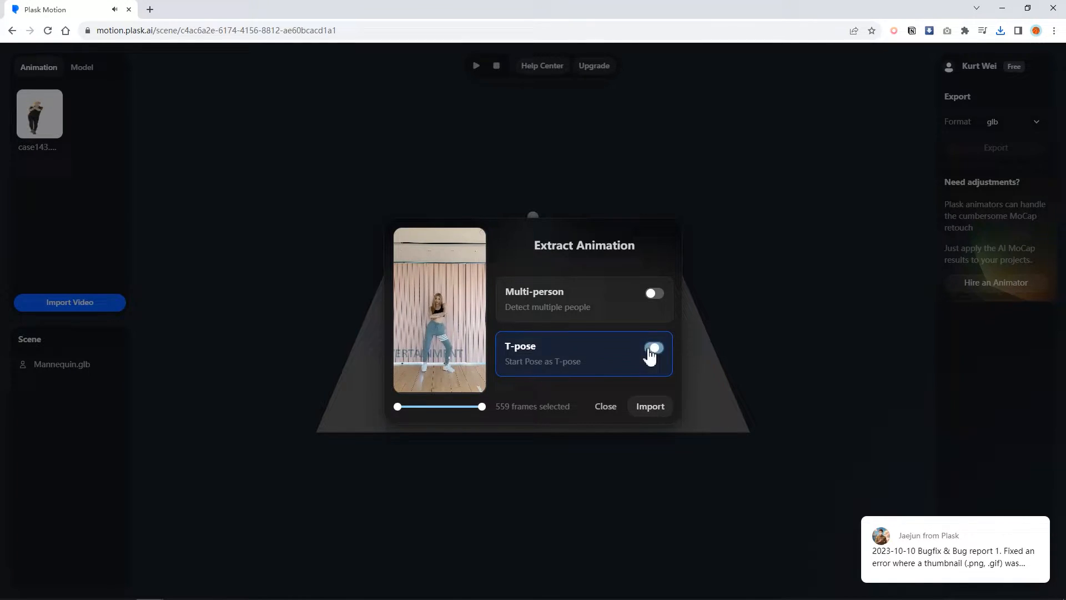
left_click(653, 347)
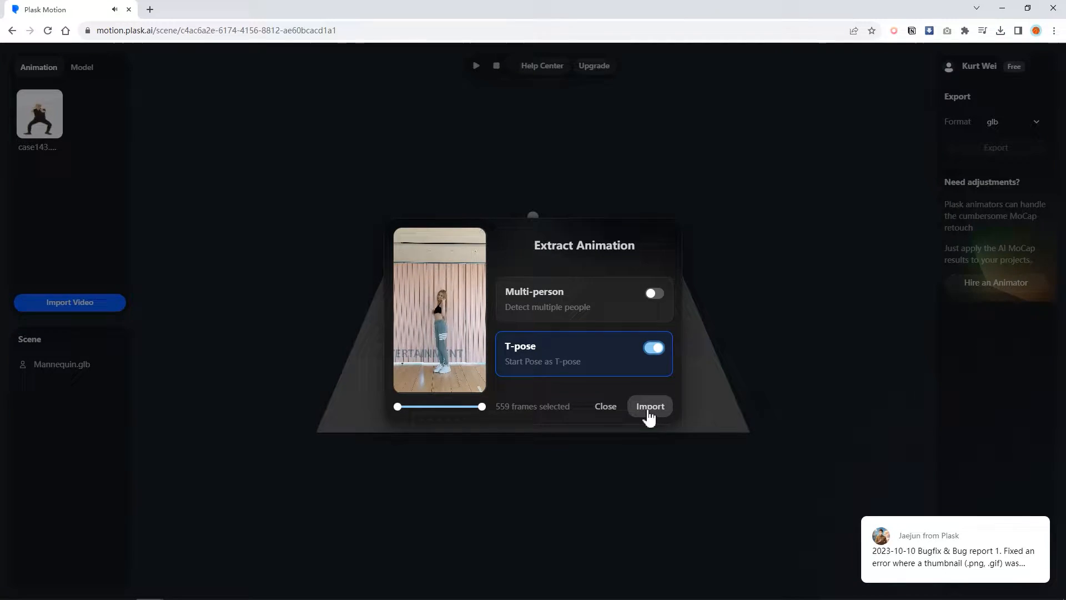
left_click(649, 406)
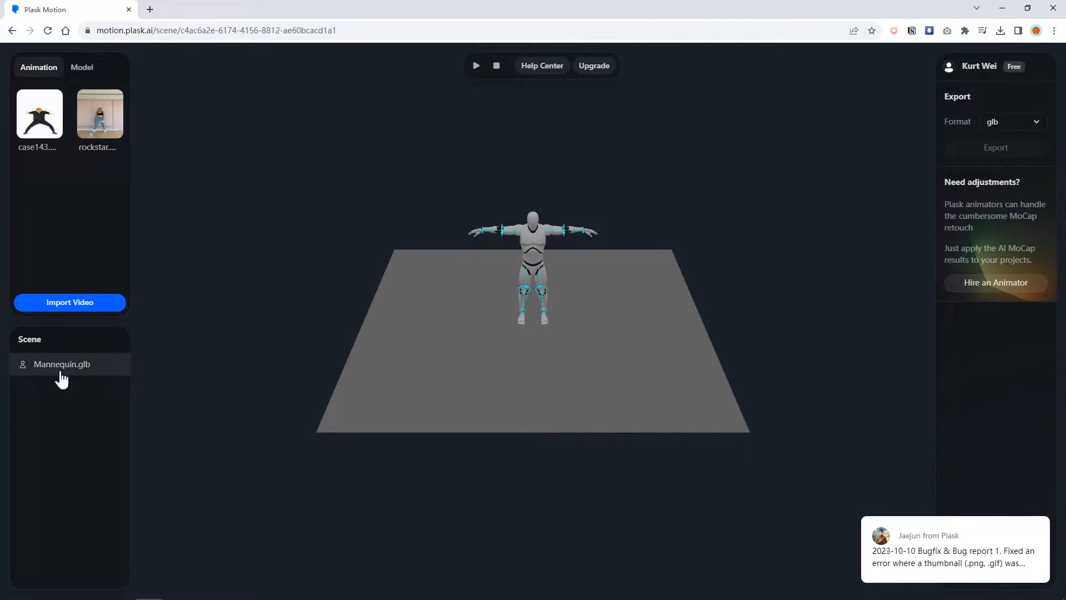
left_click(476, 65)
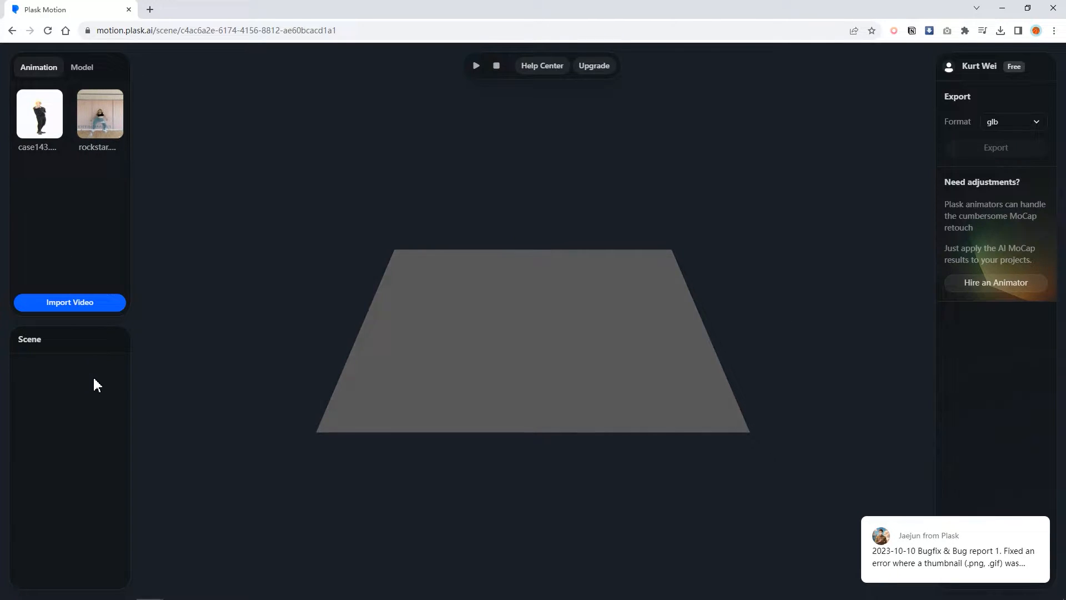
left_click(81, 66)
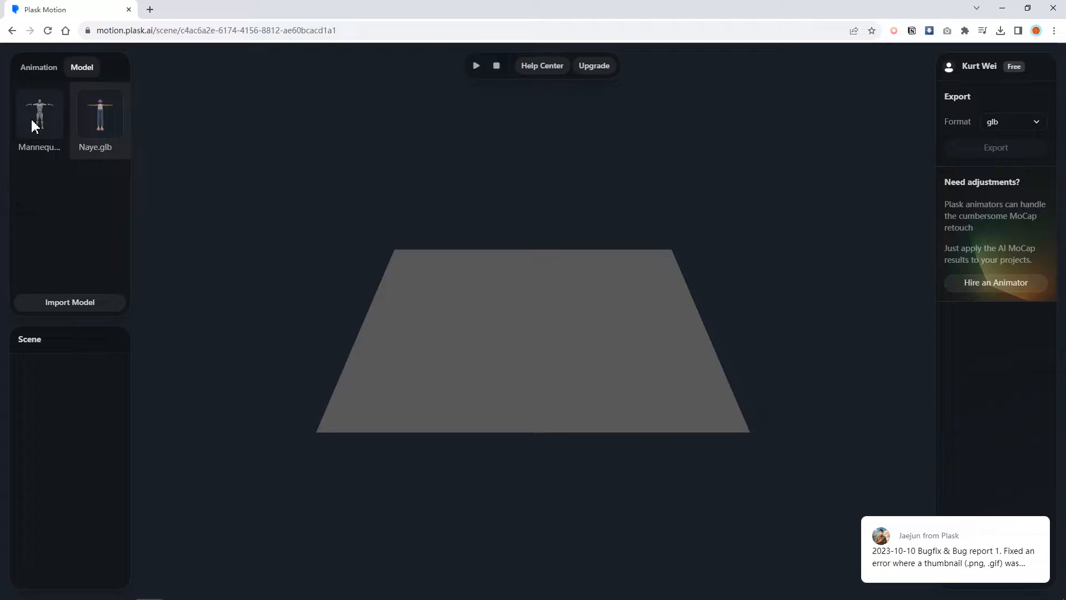
right_click(39, 112)
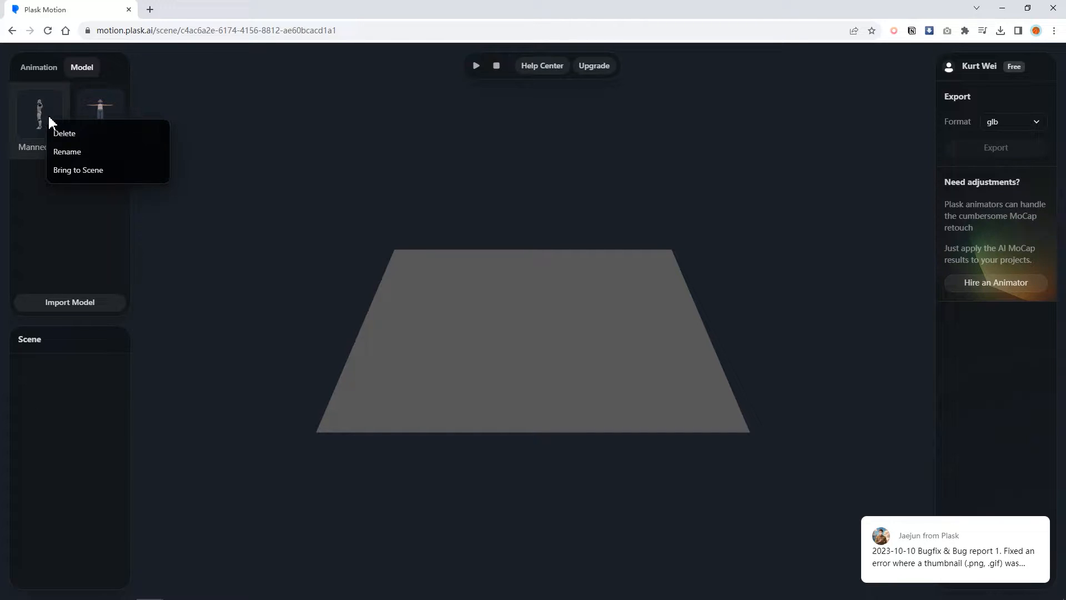
left_click(78, 170)
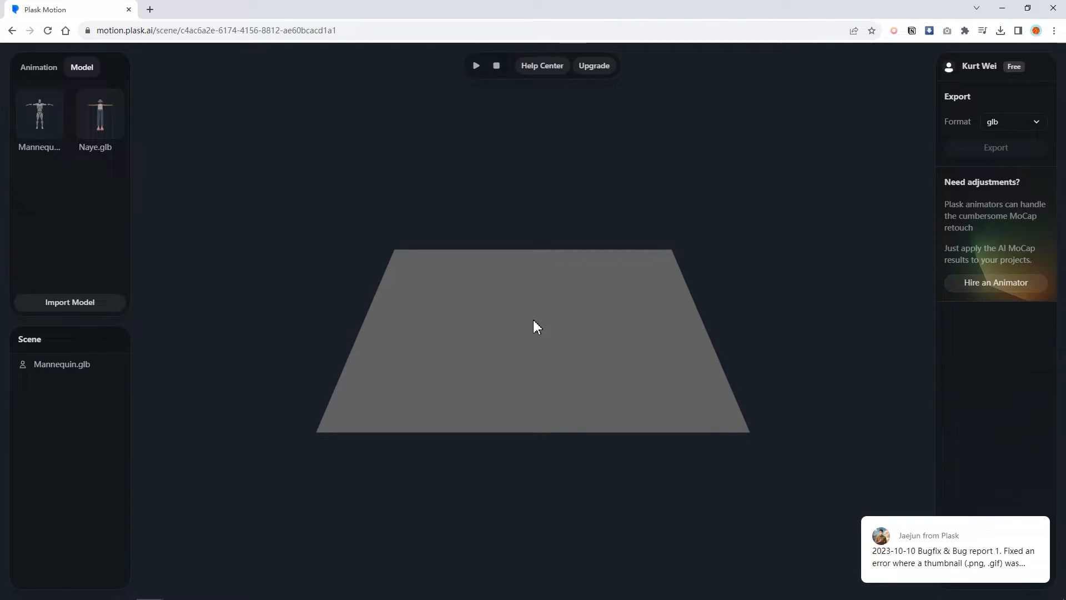
left_click(476, 65)
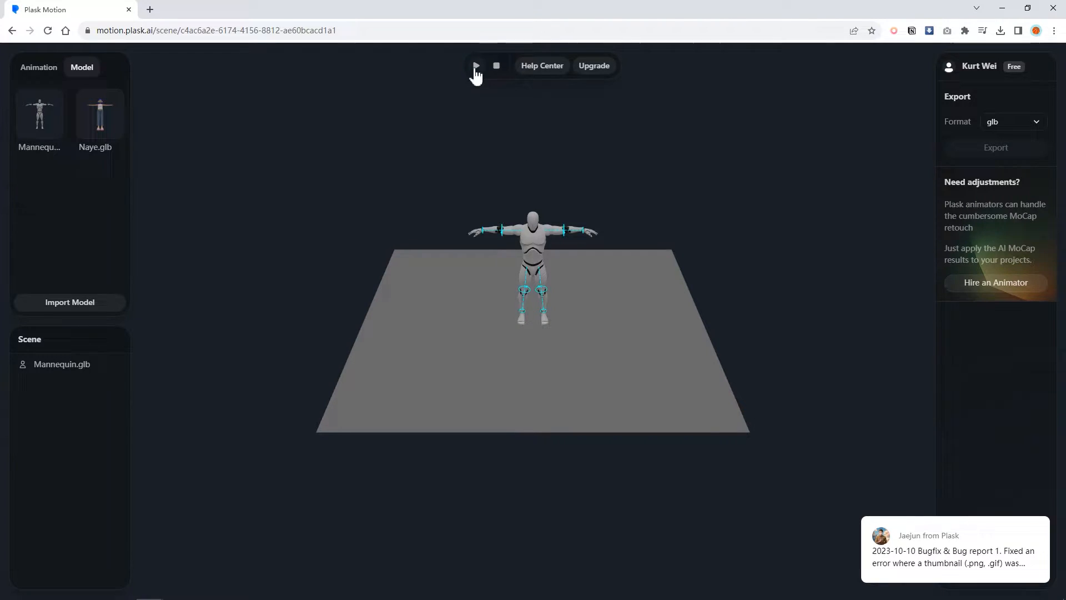
left_click(38, 67)
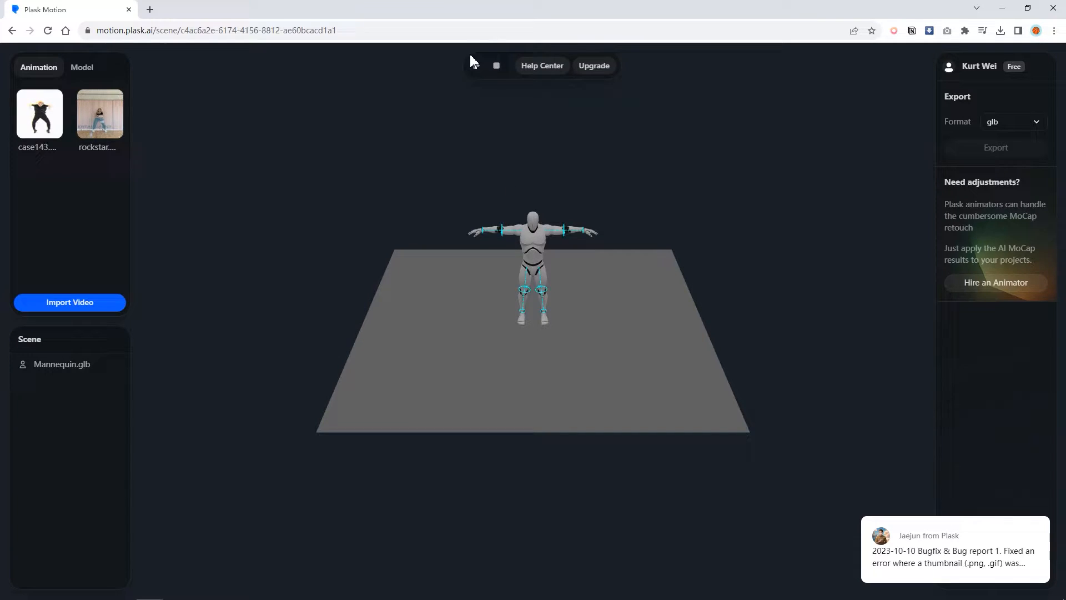
Step: Start playback so the mannequin performs the extracted dance motion
left_click(476, 66)
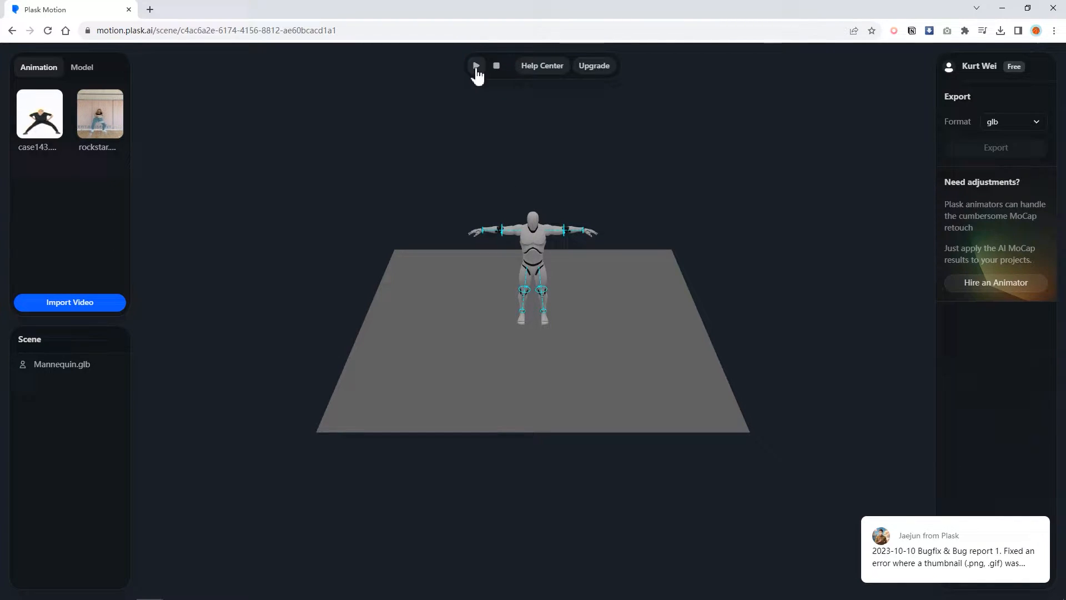
left_click(476, 66)
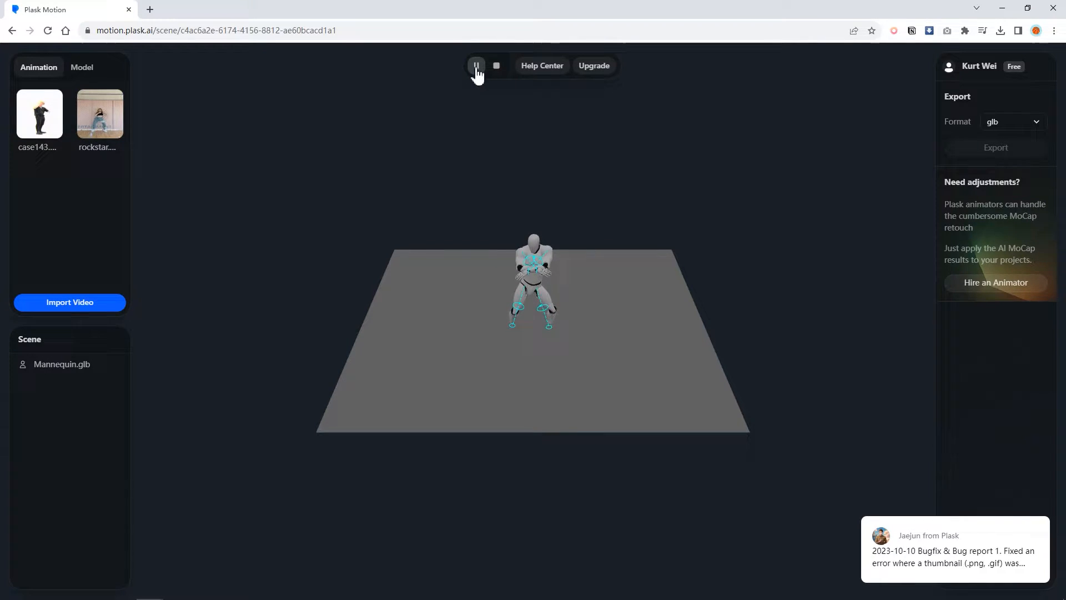
left_click(477, 65)
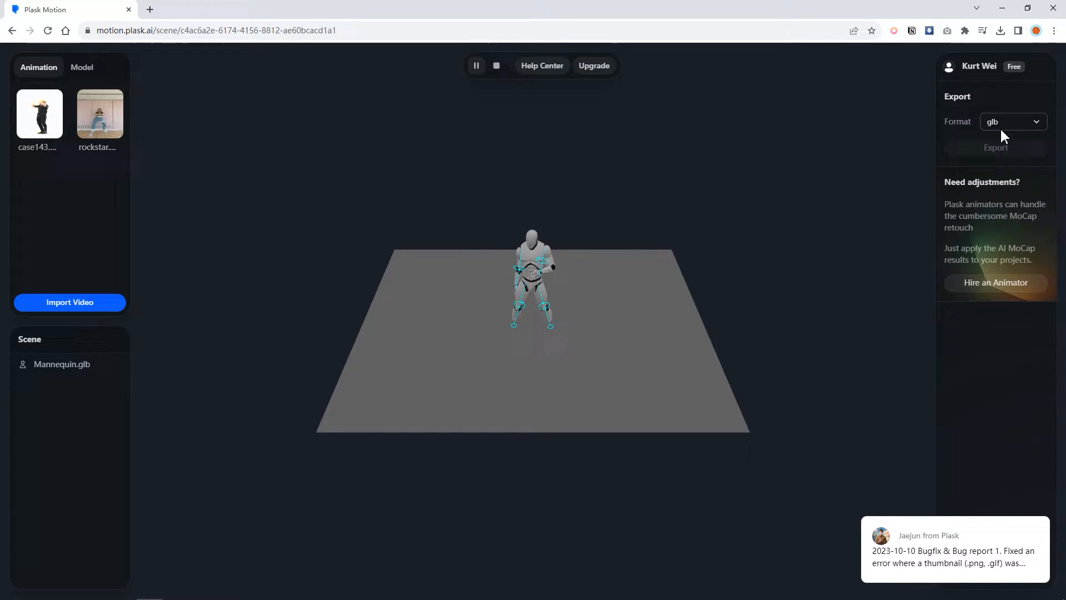
Step: Export the animated mannequin in fbx format, saving it as 'rock'
left_click(1013, 121)
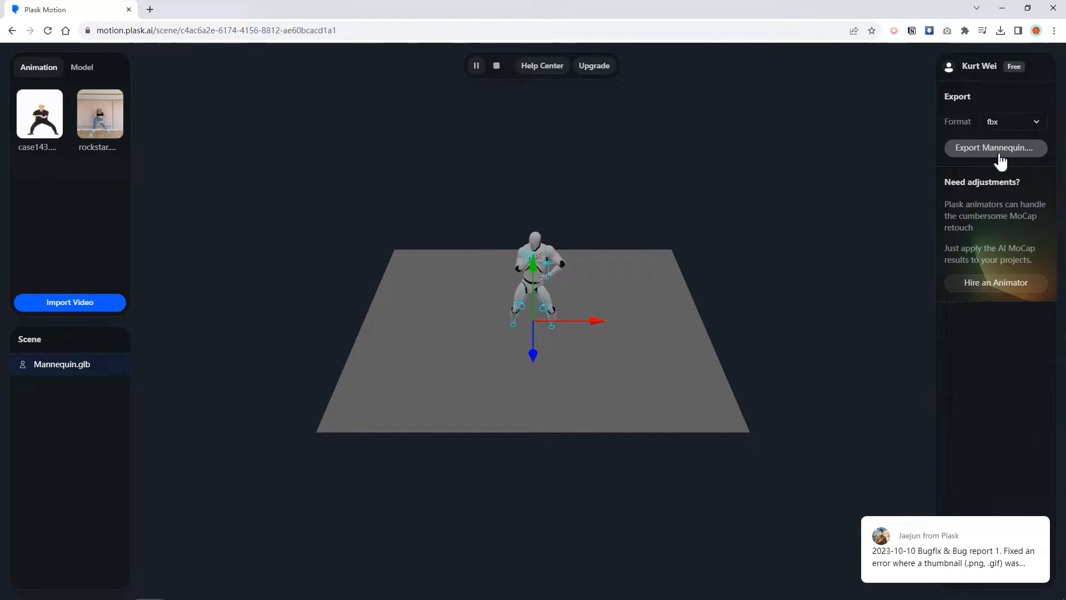
left_click(996, 148)
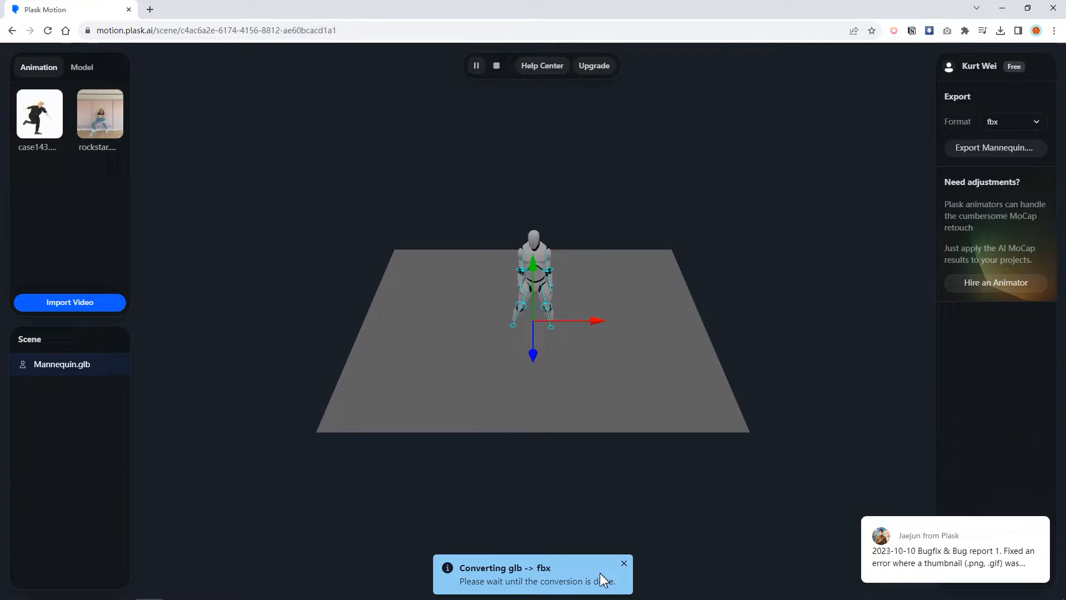
left_click(995, 148)
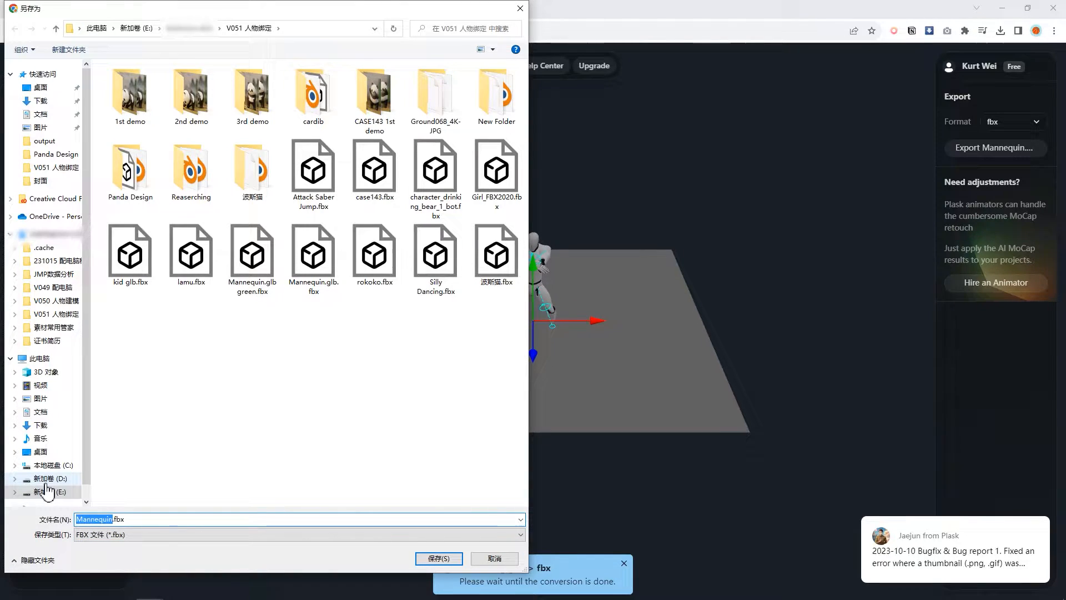
type("rock")
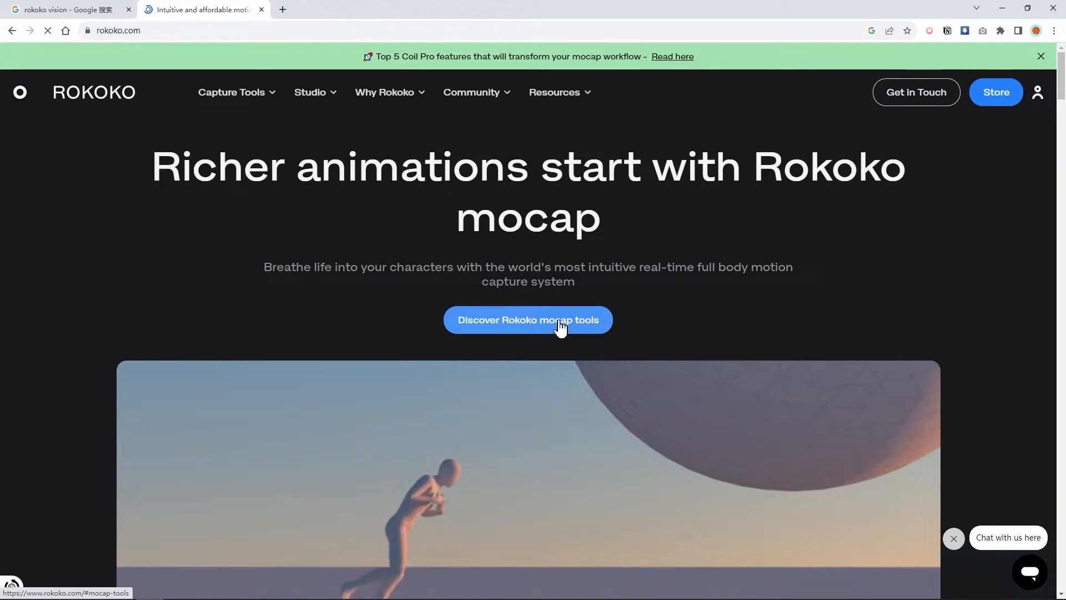
Step: Browse the Rokoko mocap tools page, then open the Rokoko Vision product page
left_click(528, 320)
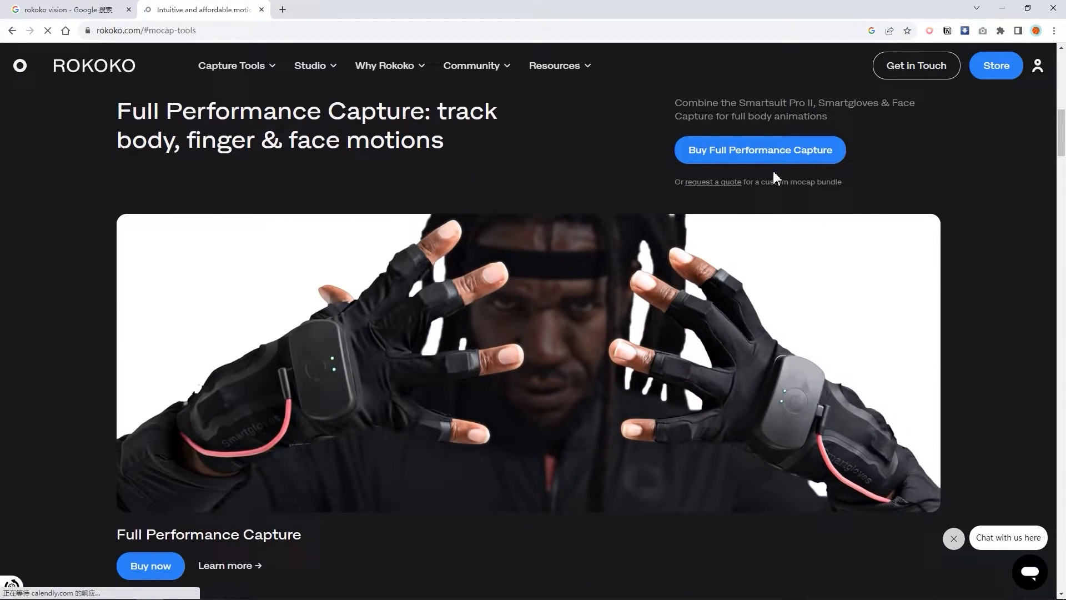
scroll("down", 3)
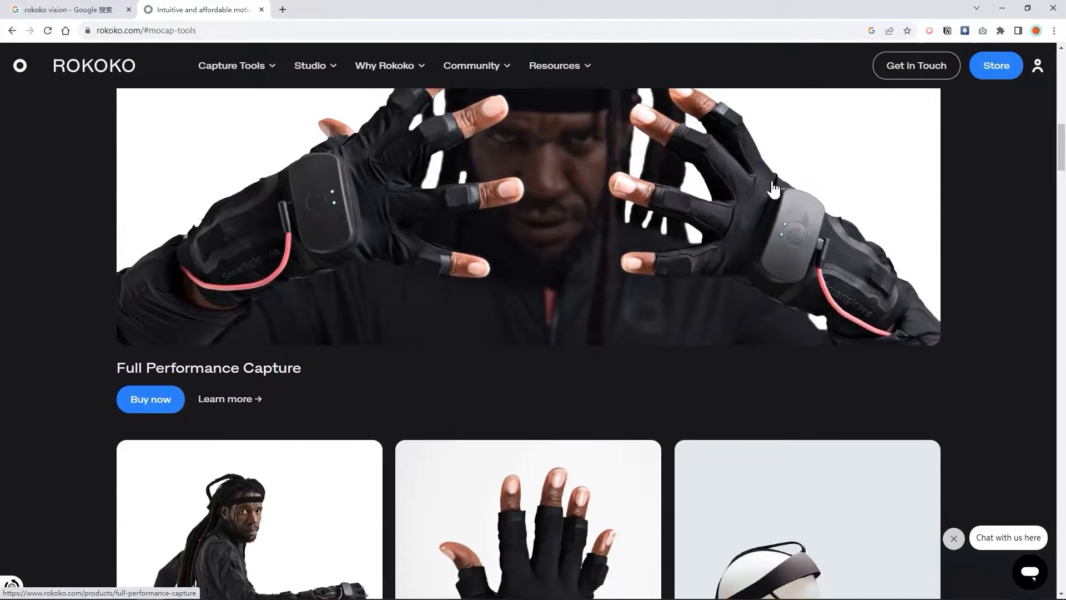
scroll("down", 3)
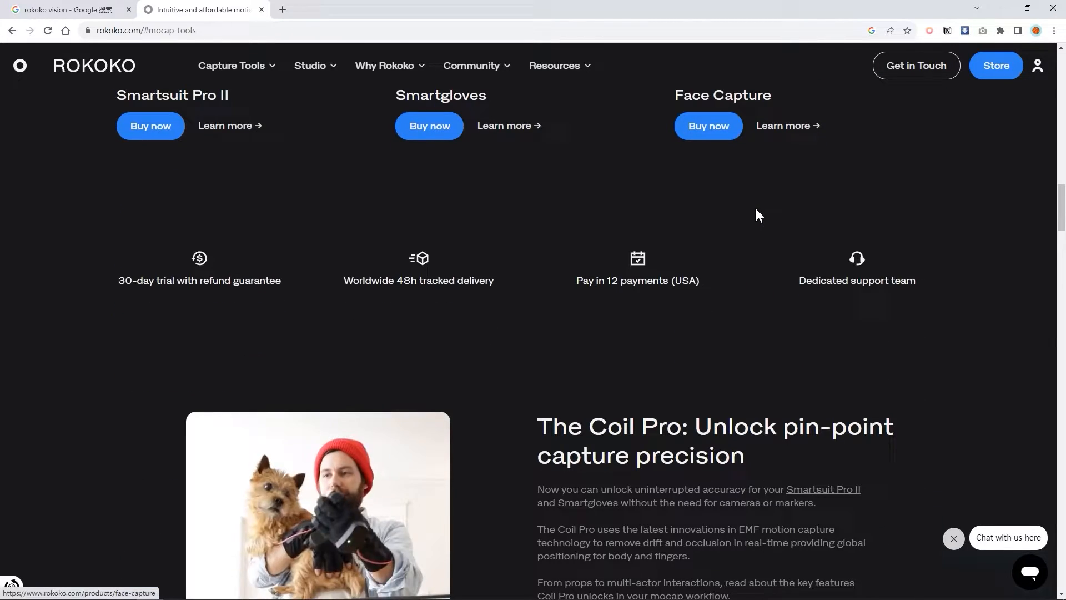
scroll("down", 3)
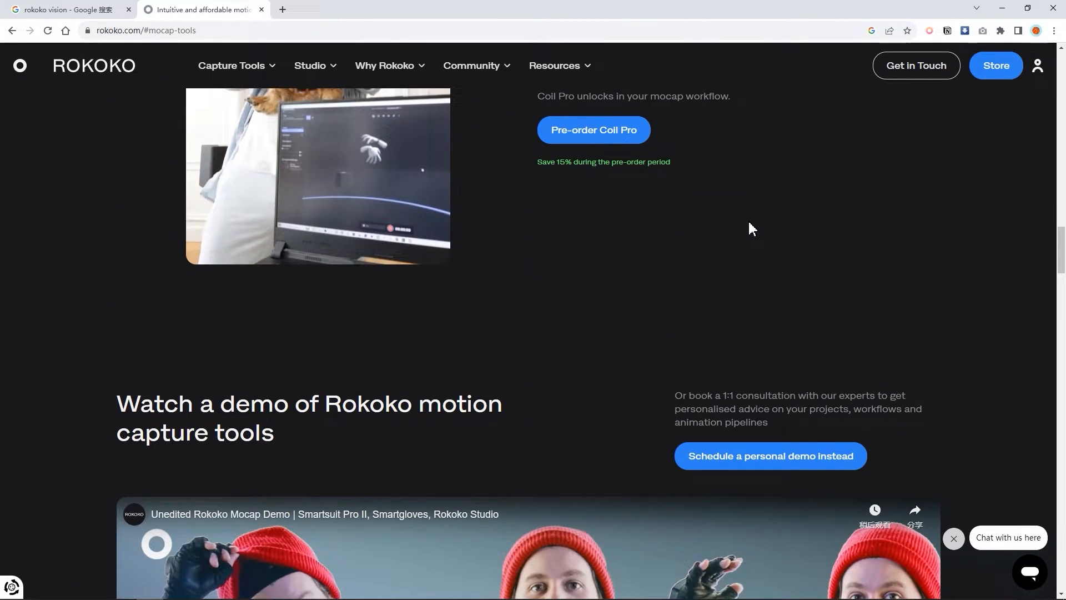
scroll("down", 3)
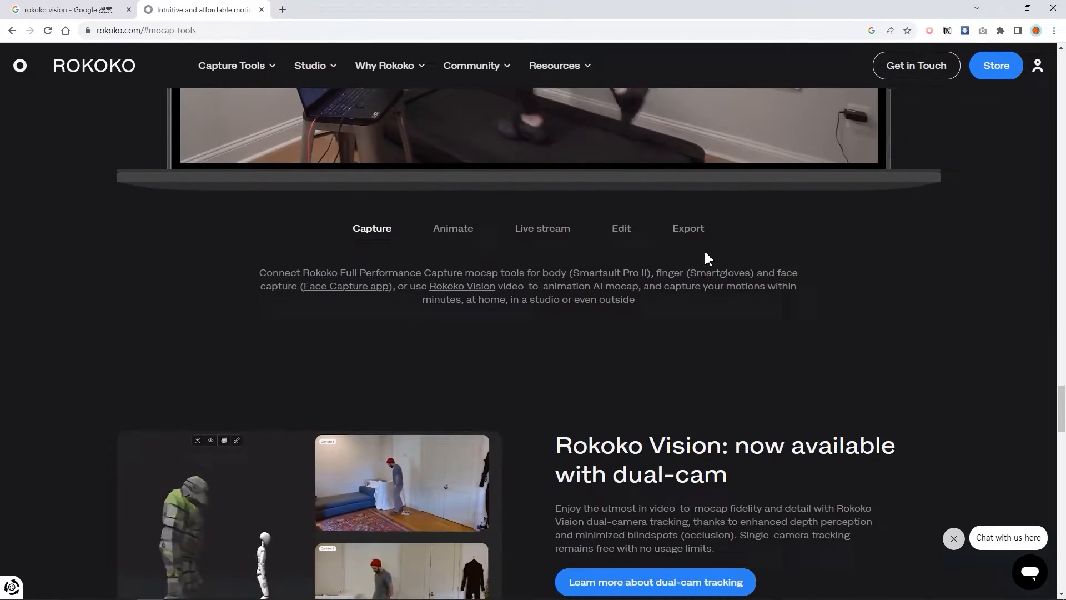
scroll("down", 3)
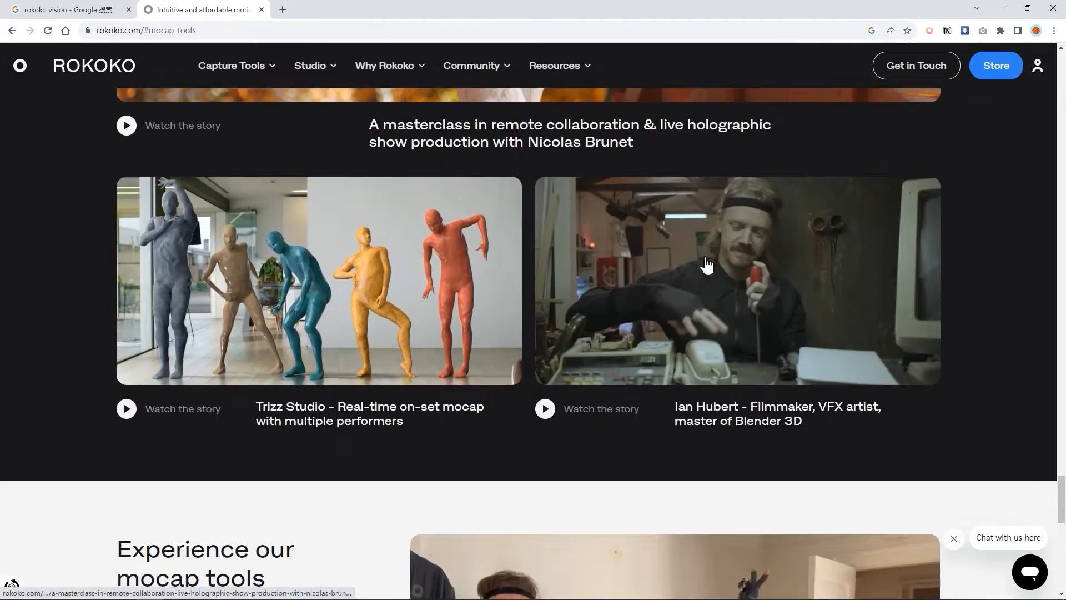
left_click(232, 66)
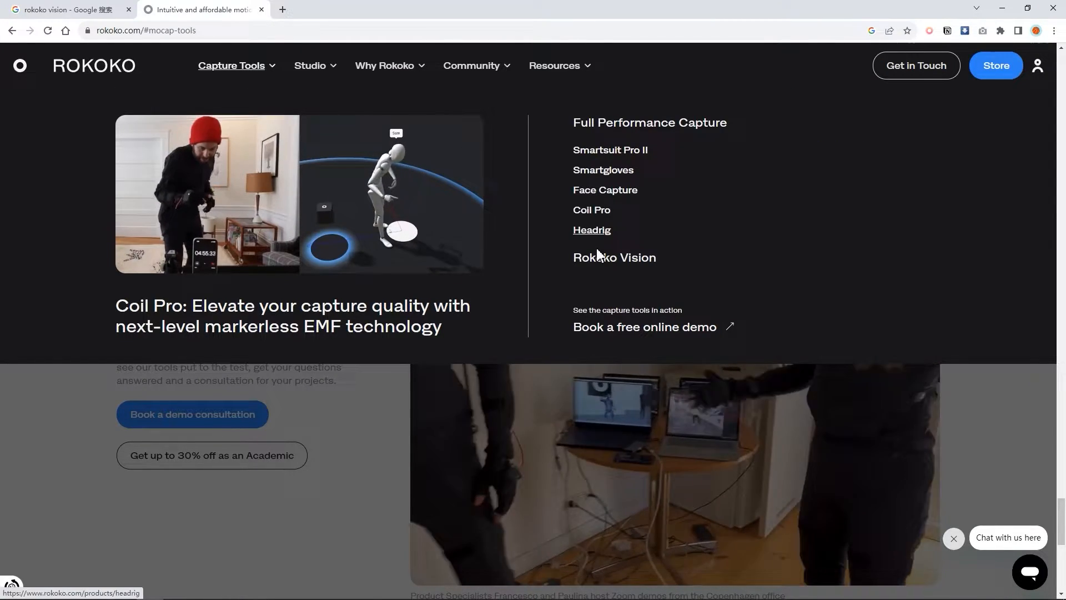
left_click(613, 257)
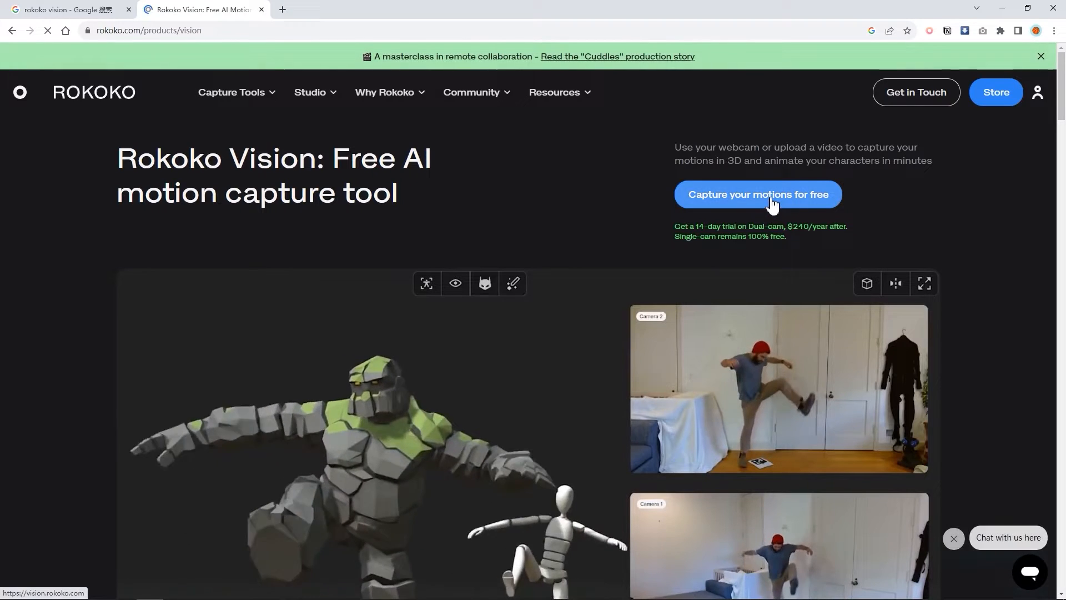
Step: Launch 'Capture your motions for free' to reach the Rokoko Vision login
left_click(757, 194)
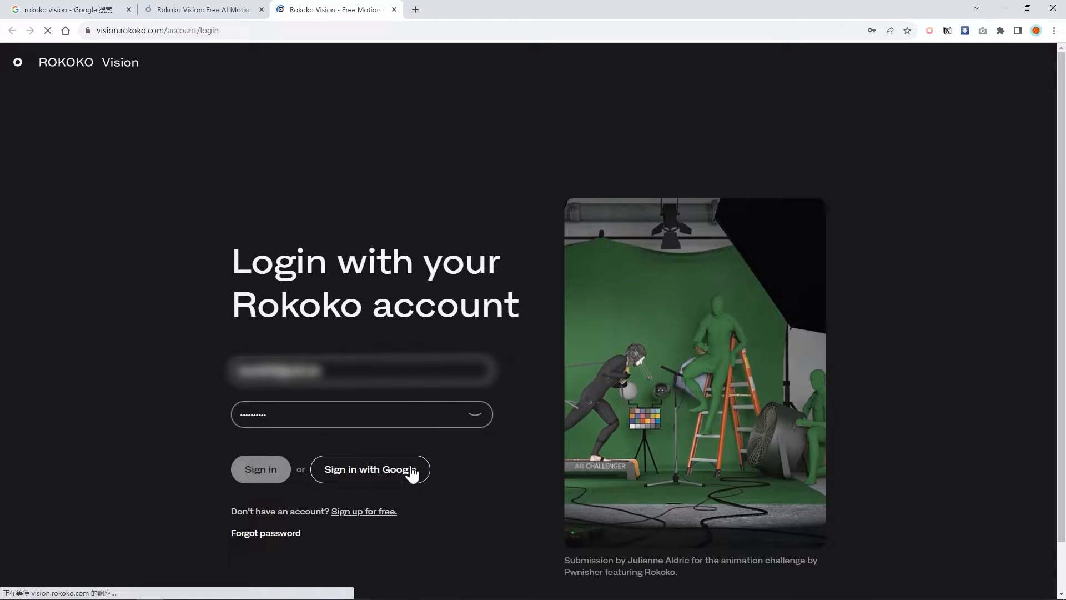
mouse_move(373, 479)
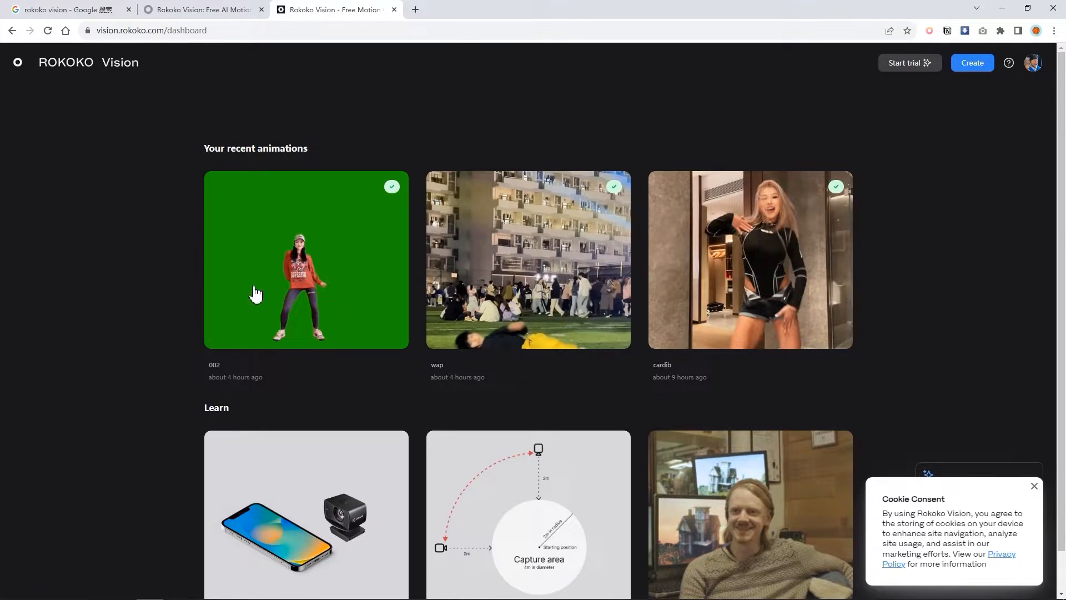
mouse_move(972, 63)
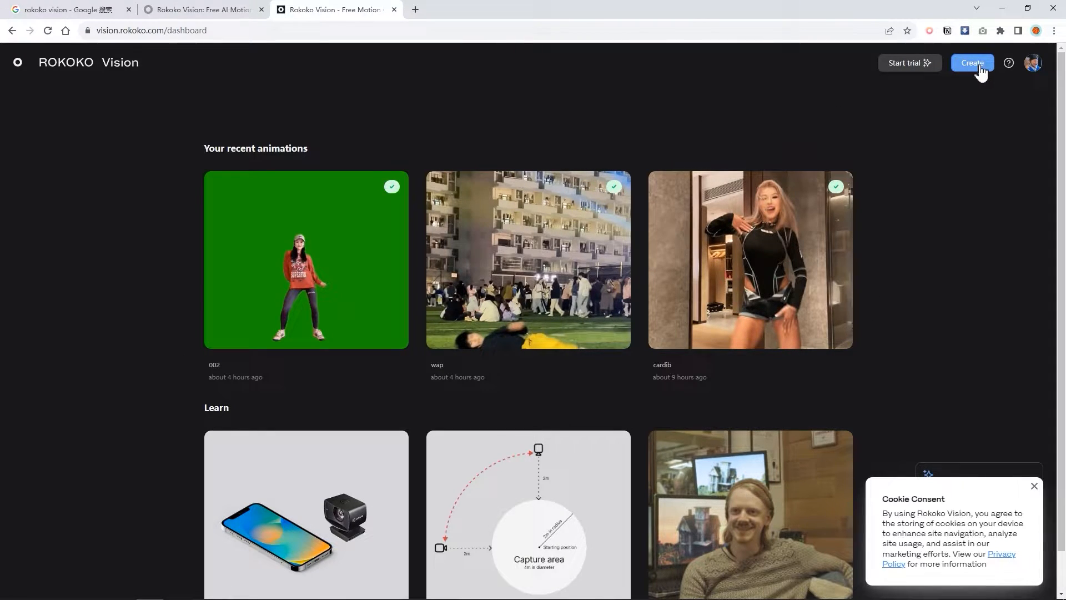
Step: Create a single-camera animation from uploaded rockstar.mp4 and open it in preview
left_click(972, 63)
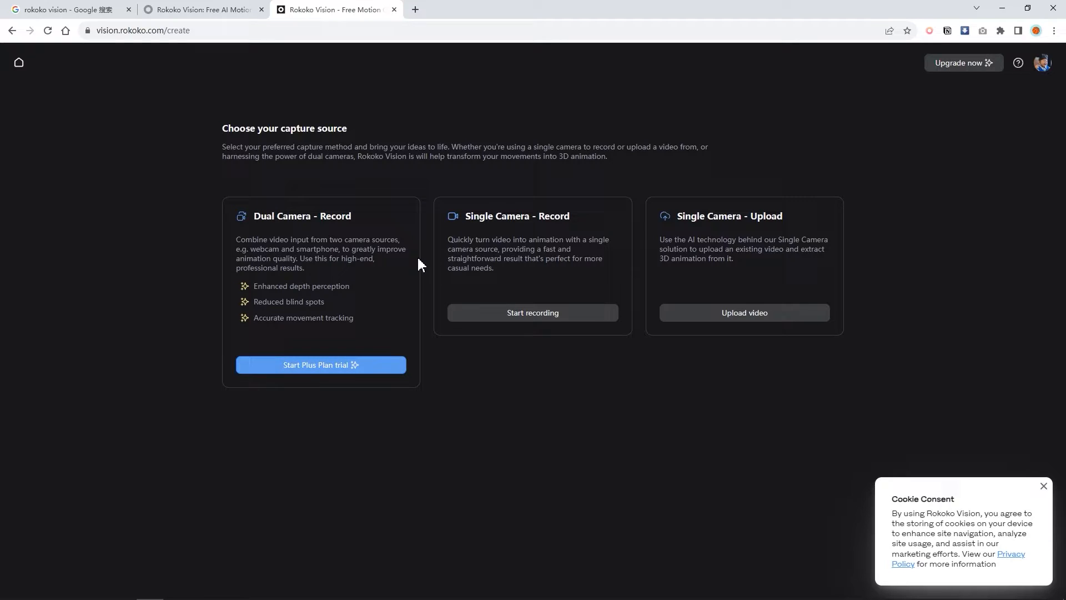
mouse_move(566, 207)
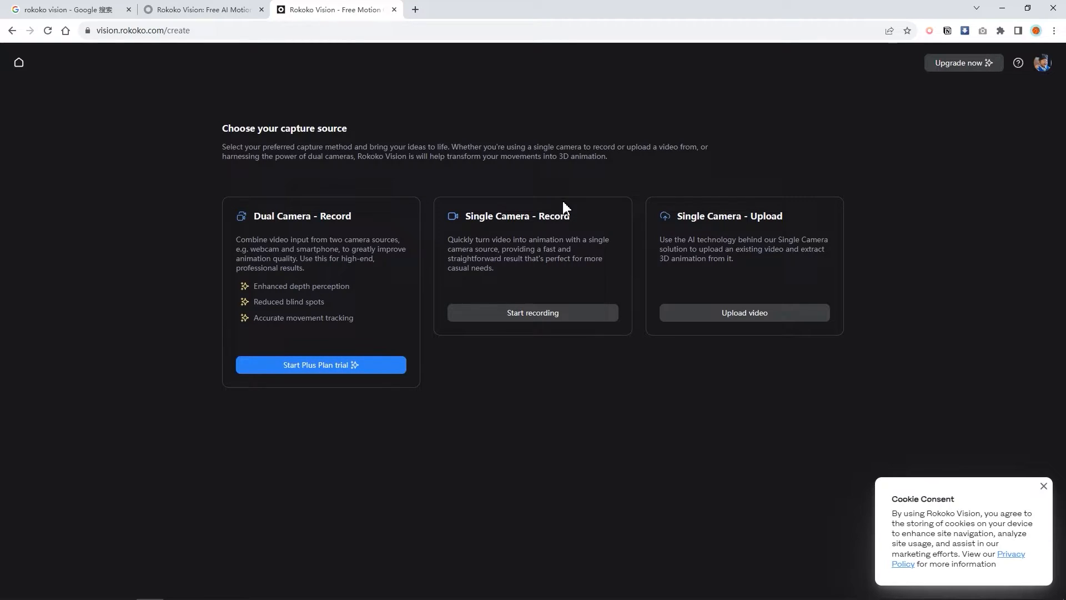
mouse_move(539, 243)
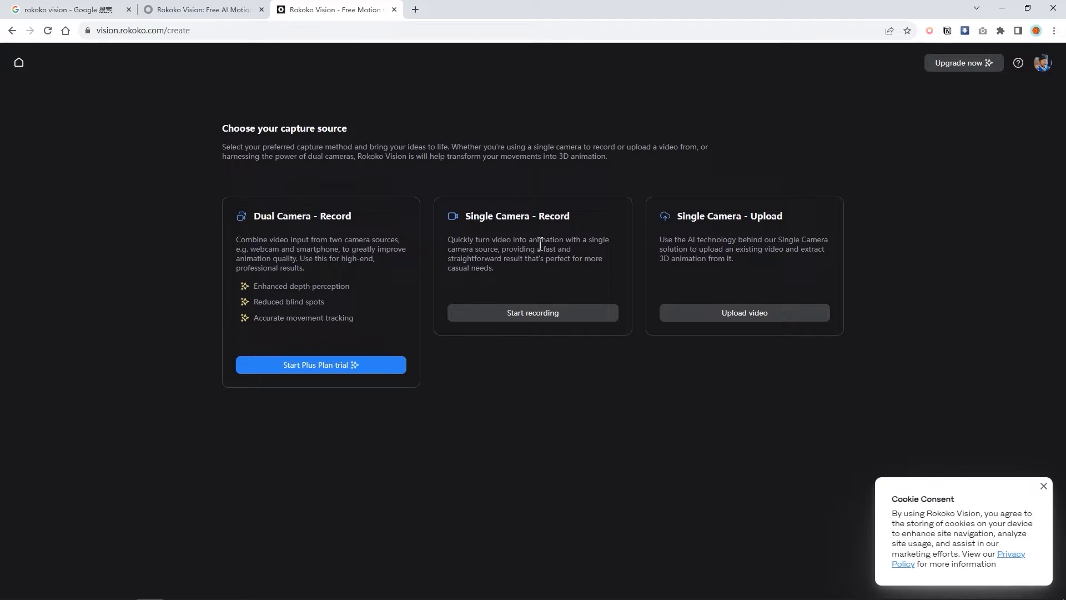
mouse_move(533, 312)
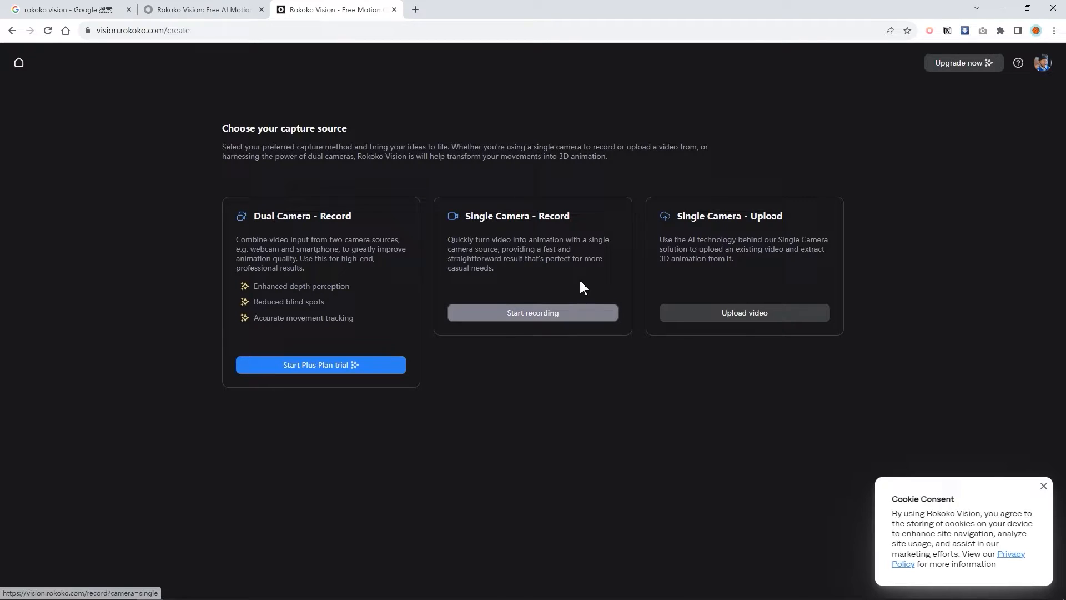
mouse_move(722, 234)
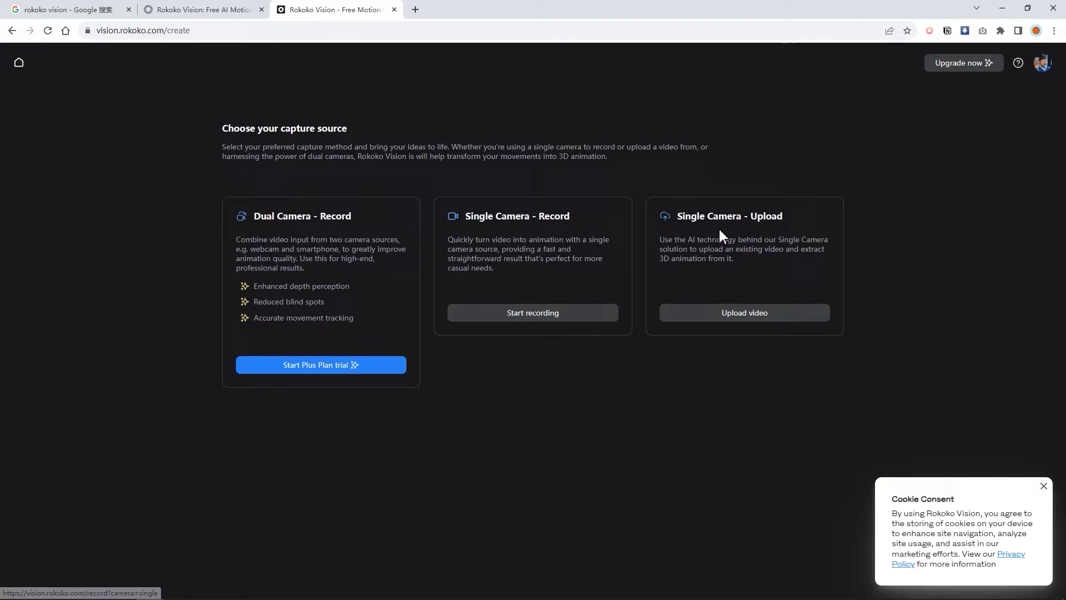
mouse_move(727, 279)
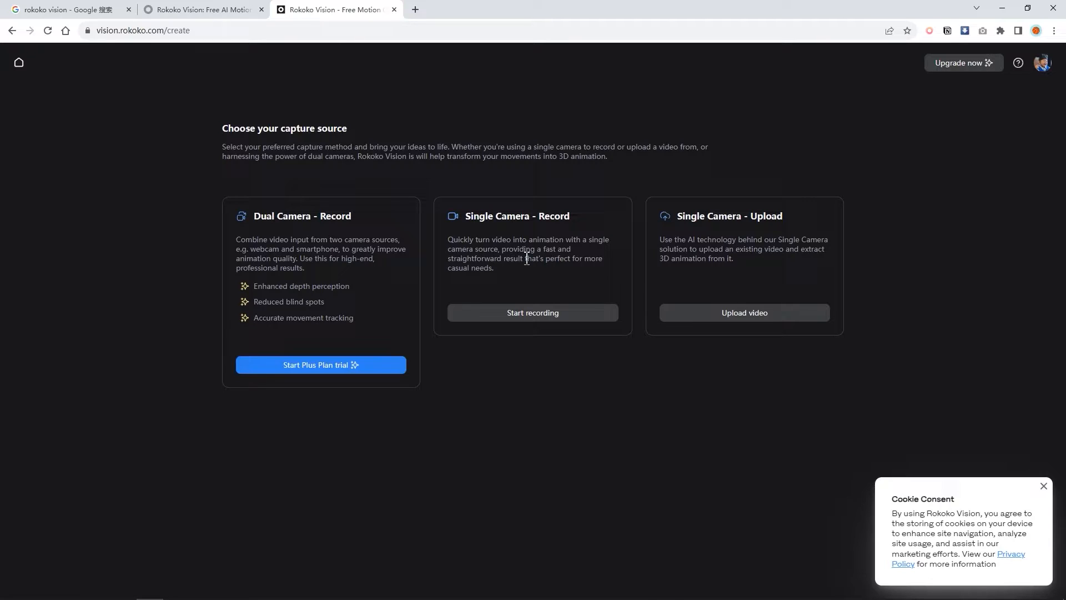
mouse_move(533, 313)
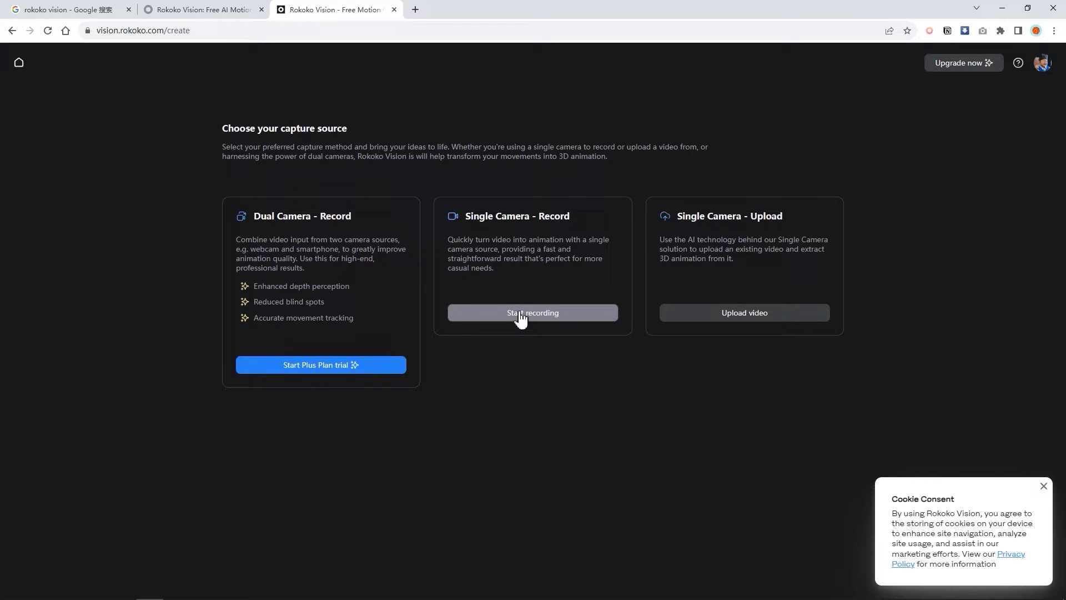
left_click(744, 313)
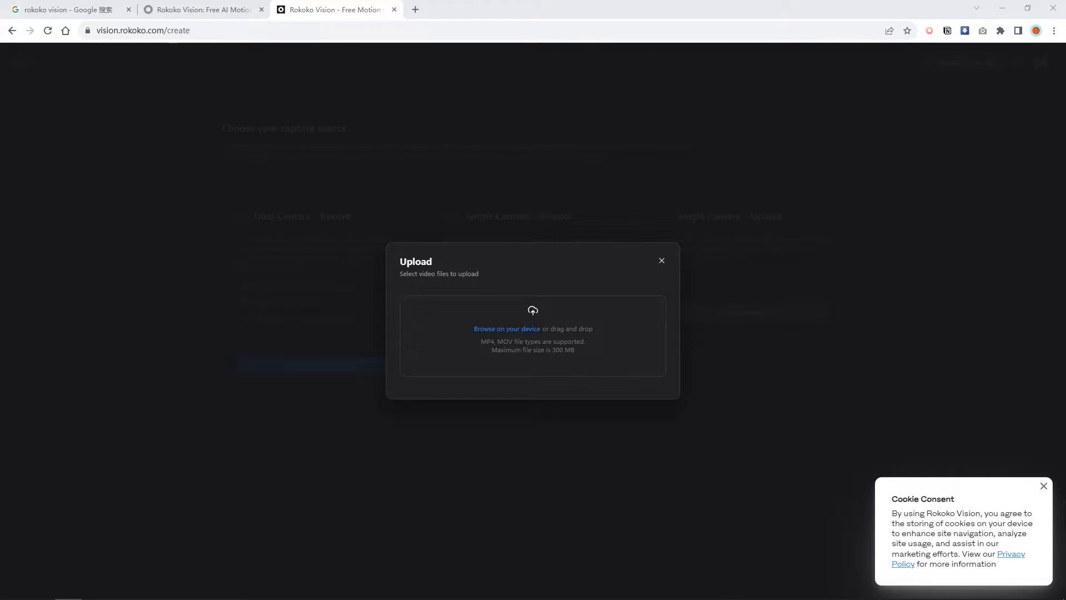
mouse_move(547, 342)
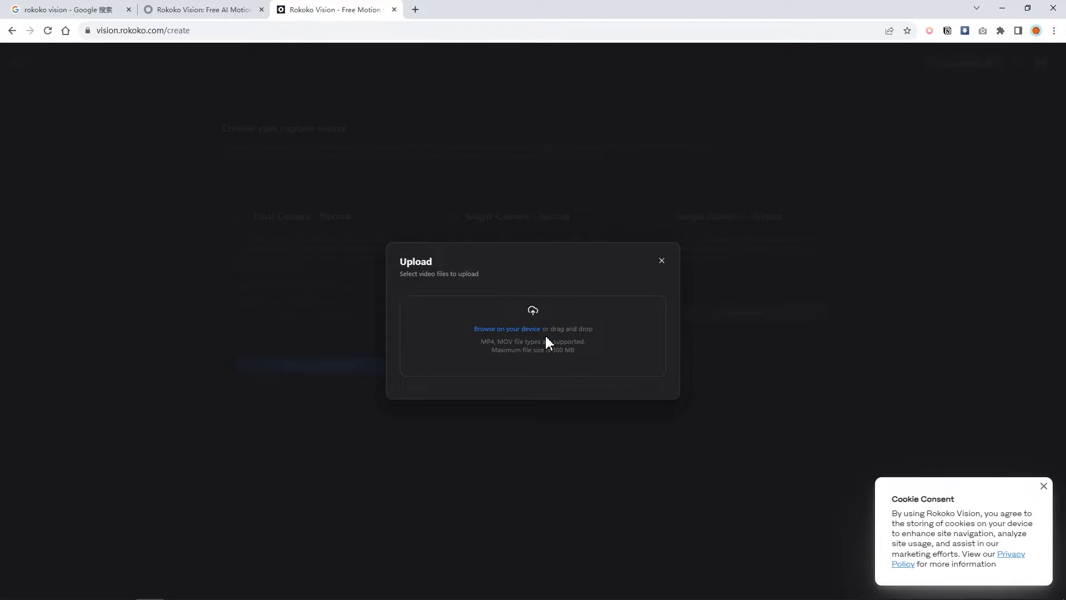
left_click(506, 328)
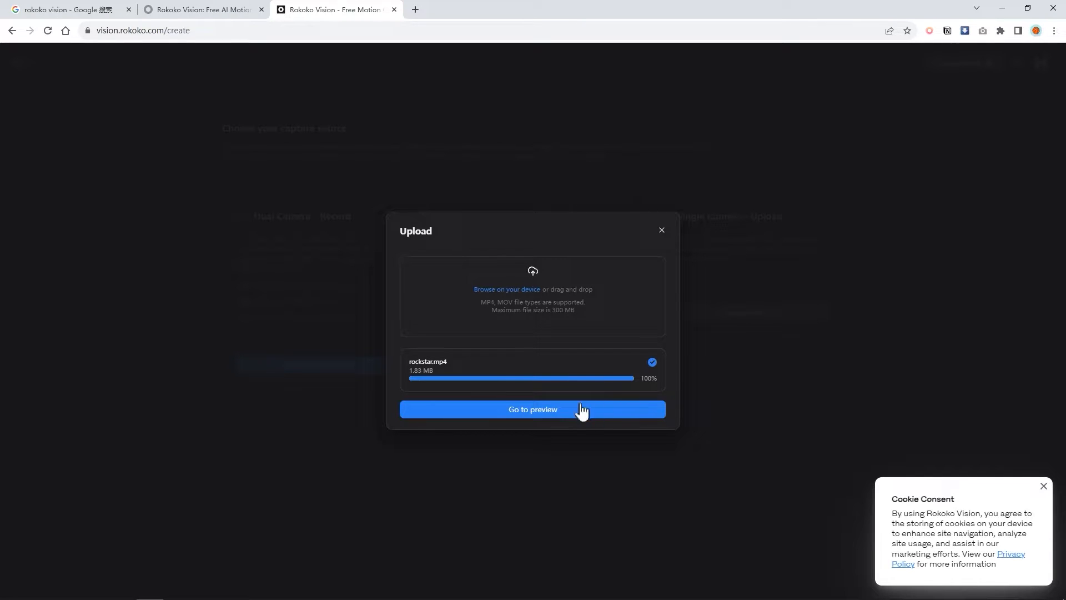
left_click(533, 409)
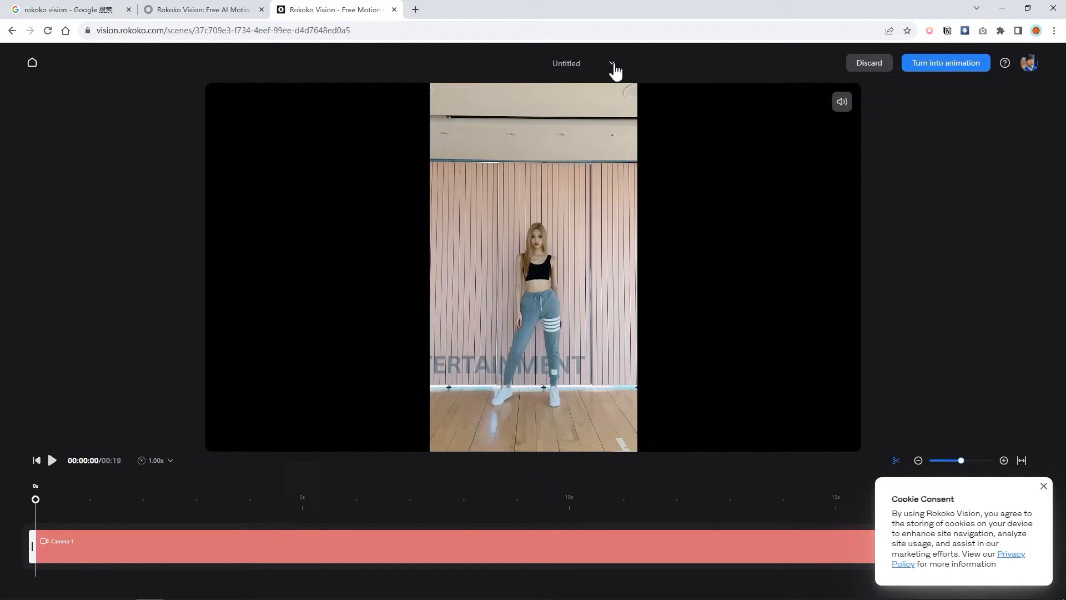
Step: Rename the Untitled scene to 'rockstar', then play and pause the dance video
left_click(566, 63)
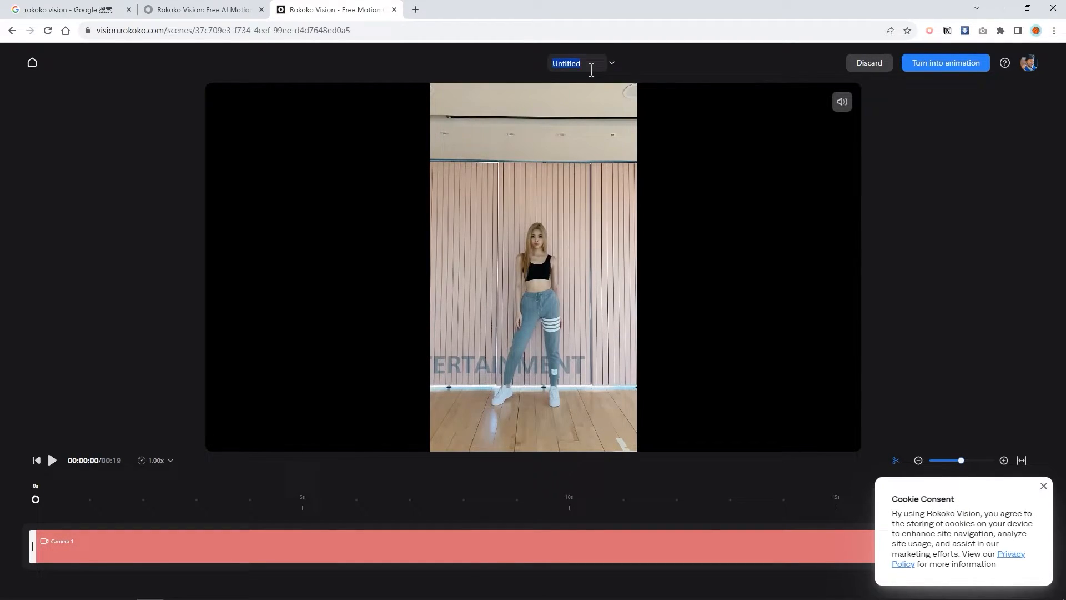
type("ros")
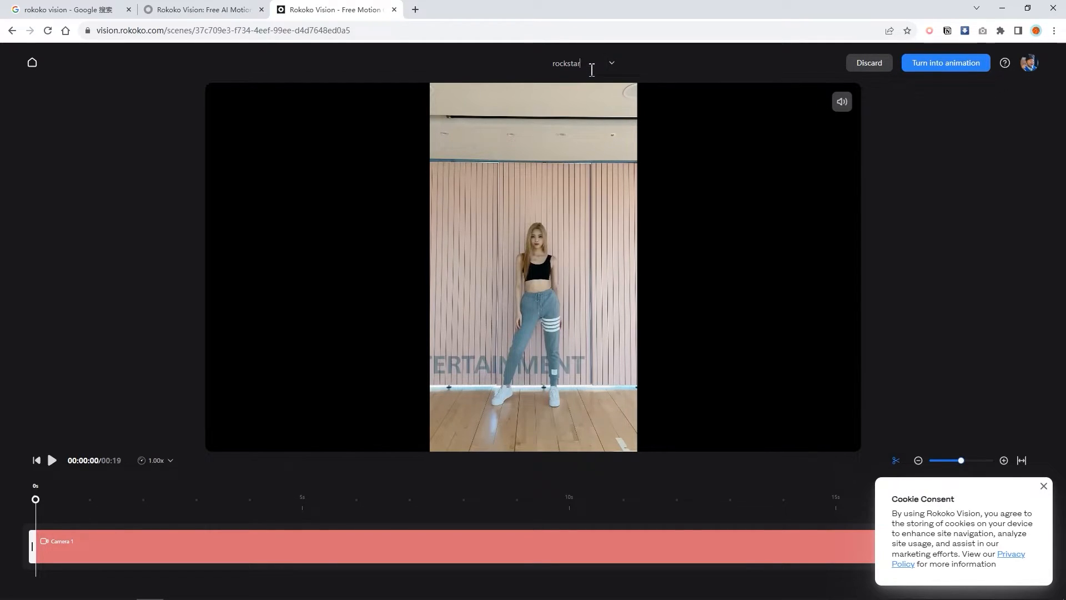
left_click(51, 460)
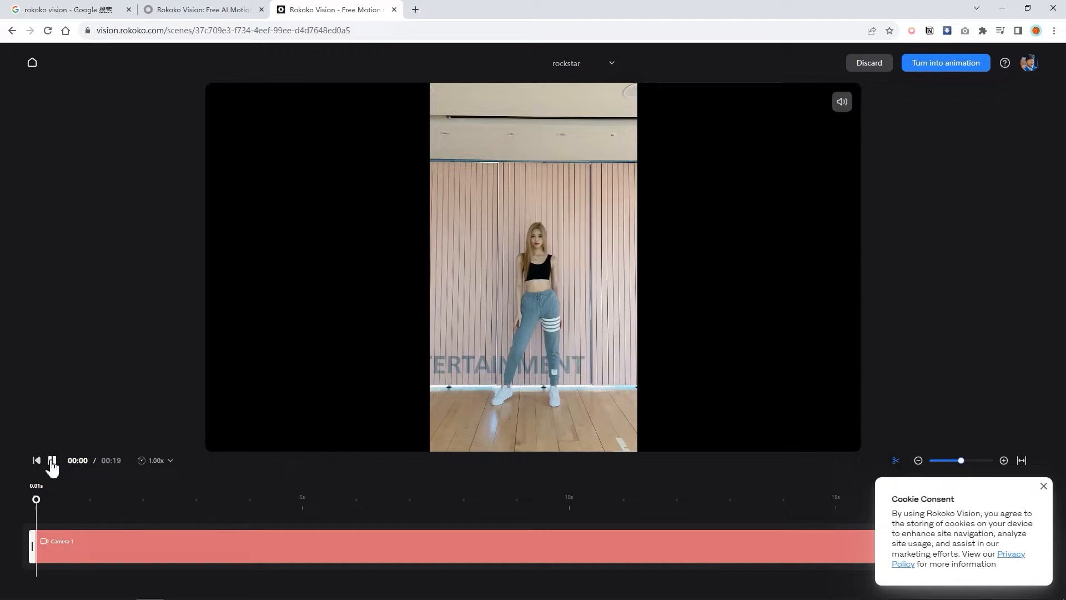
left_click(52, 460)
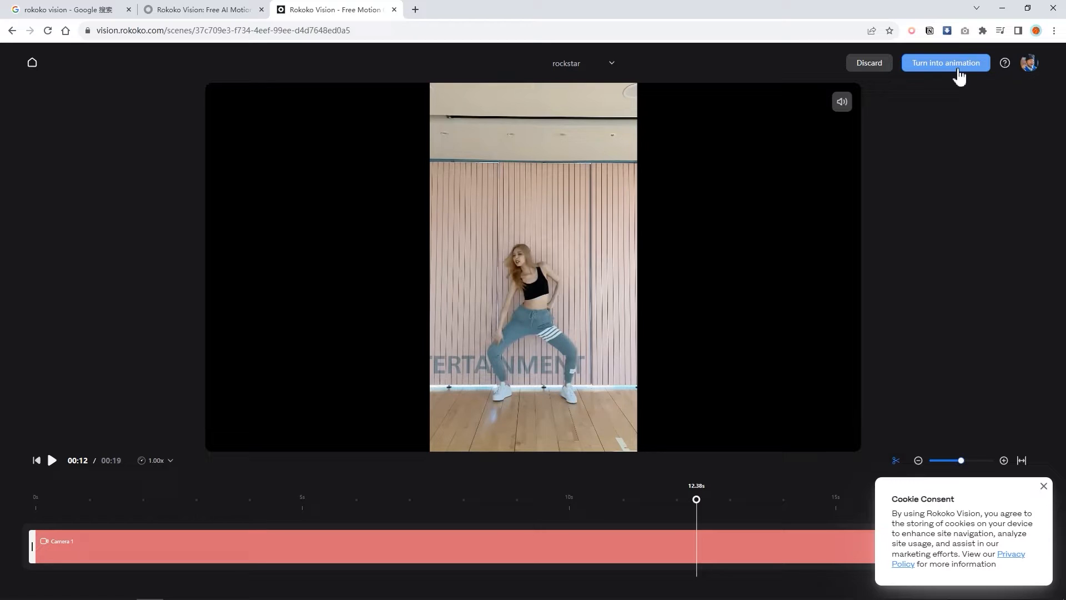
Step: Convert the rockstar video to a 3D animation, play it, and send it to Rokoko Studio
left_click(945, 63)
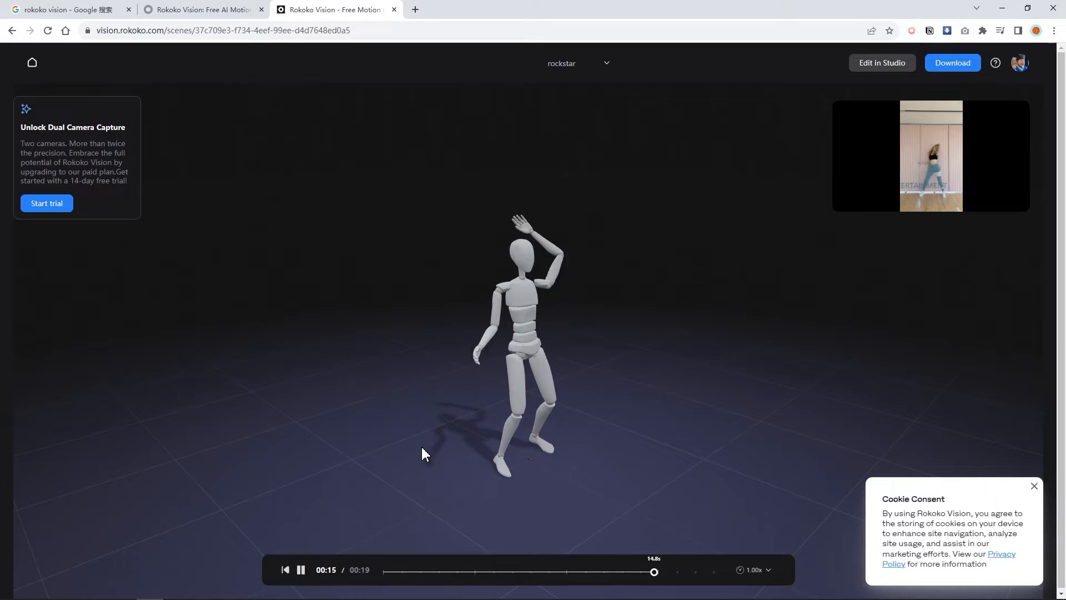
left_click(753, 570)
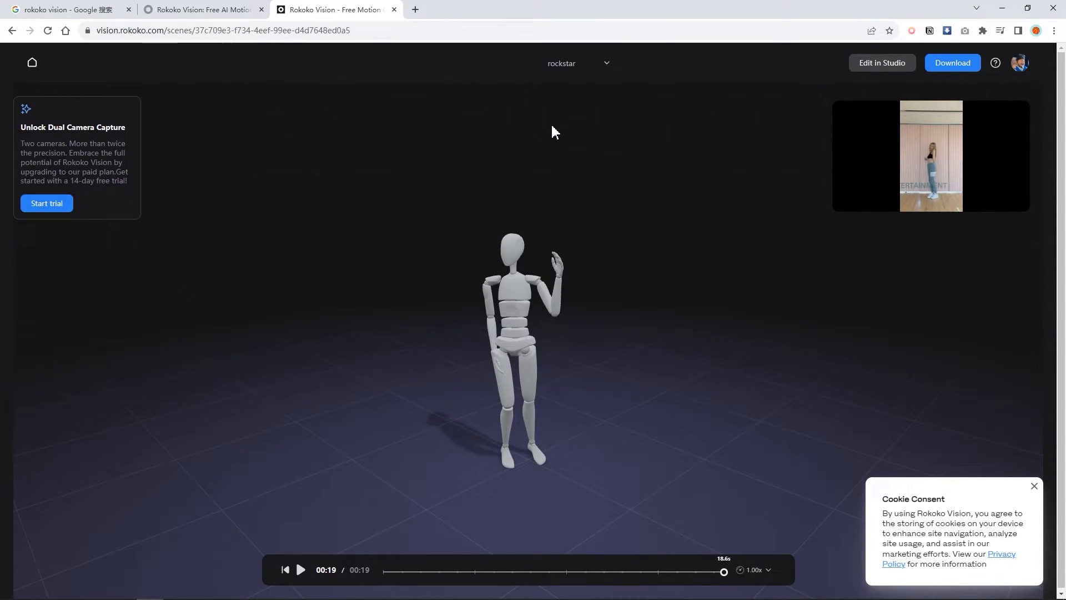
left_click(881, 63)
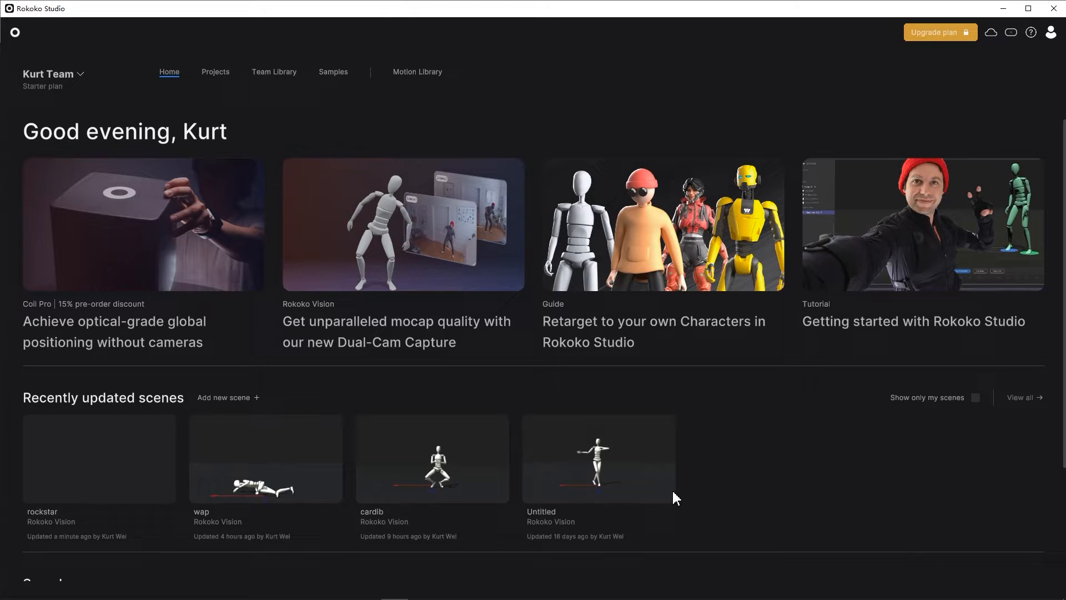
mouse_move(512, 379)
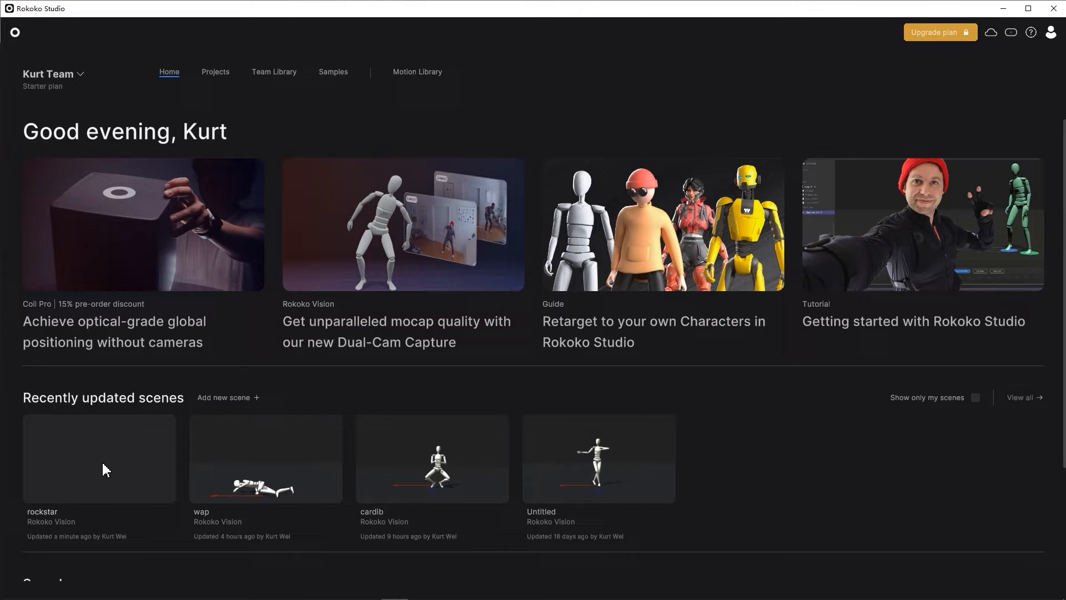
Step: Open the rockstar scene from Recently updated scenes and select its rockstar clip
left_click(99, 458)
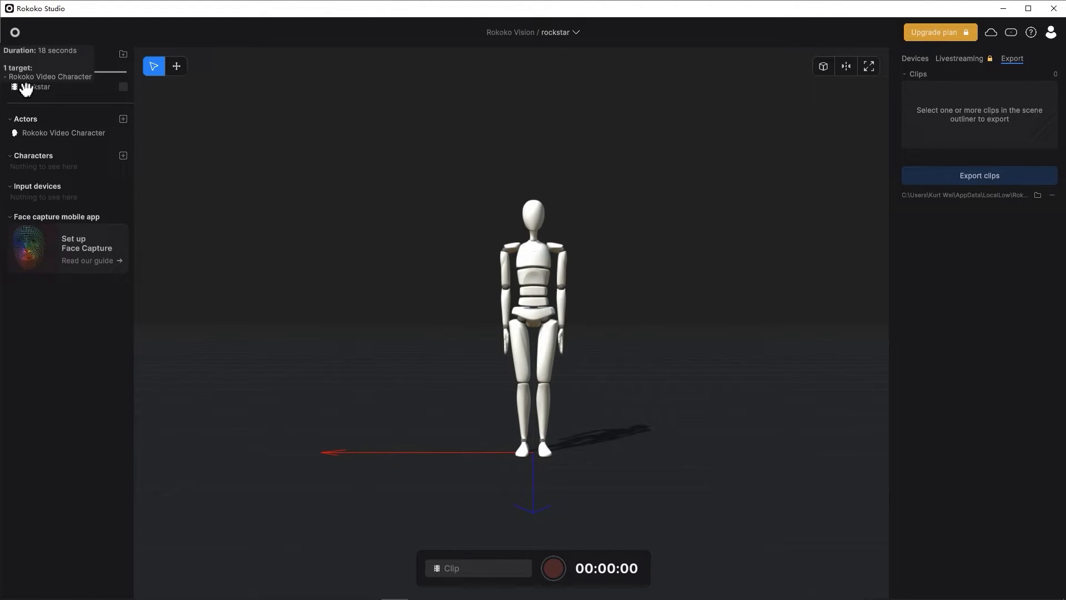
left_click(37, 87)
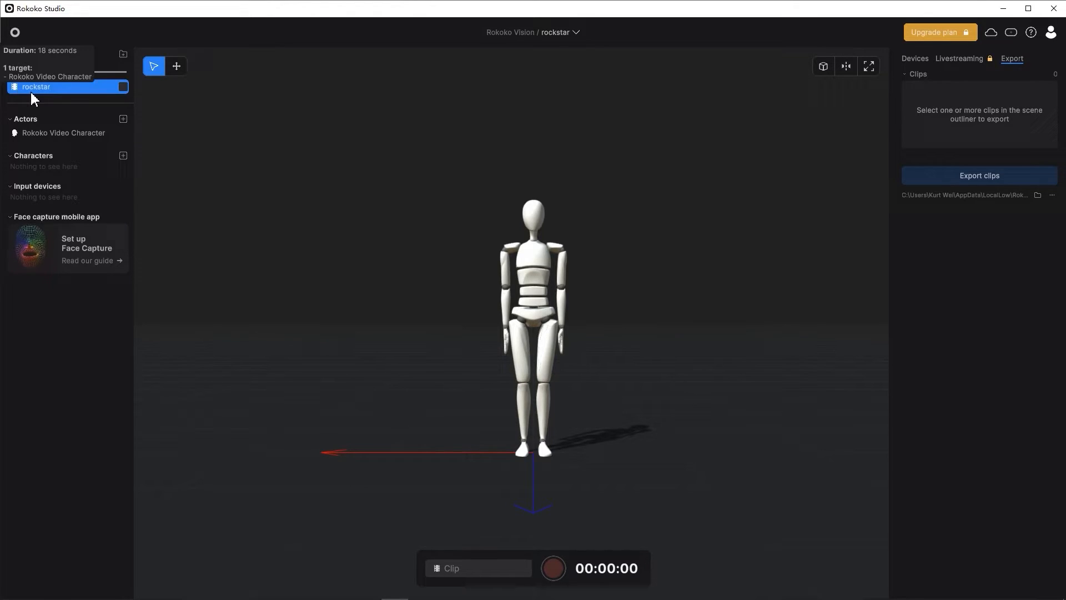
Step: Export the rockstar clip as FBX after reviewing the included data and advanced settings
double_click(36, 86)
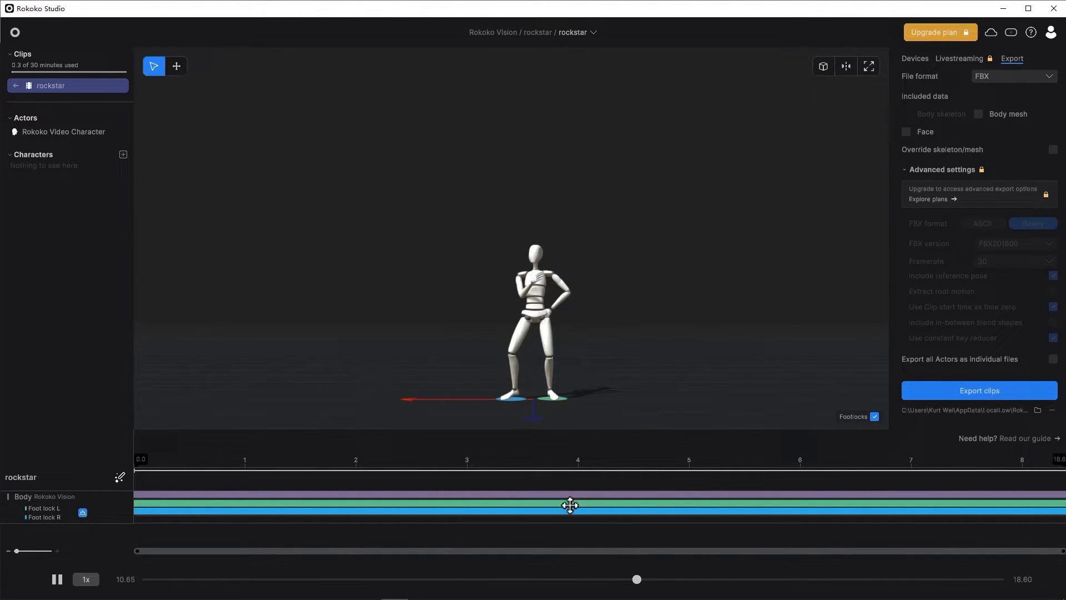
left_click_drag(637, 579, 728, 578)
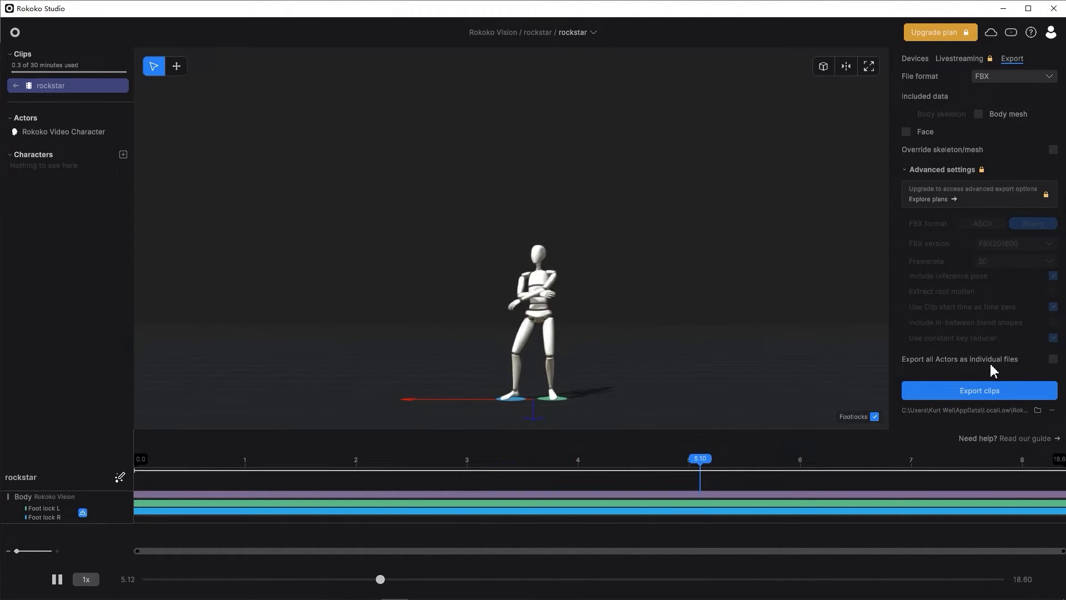
left_click(979, 391)
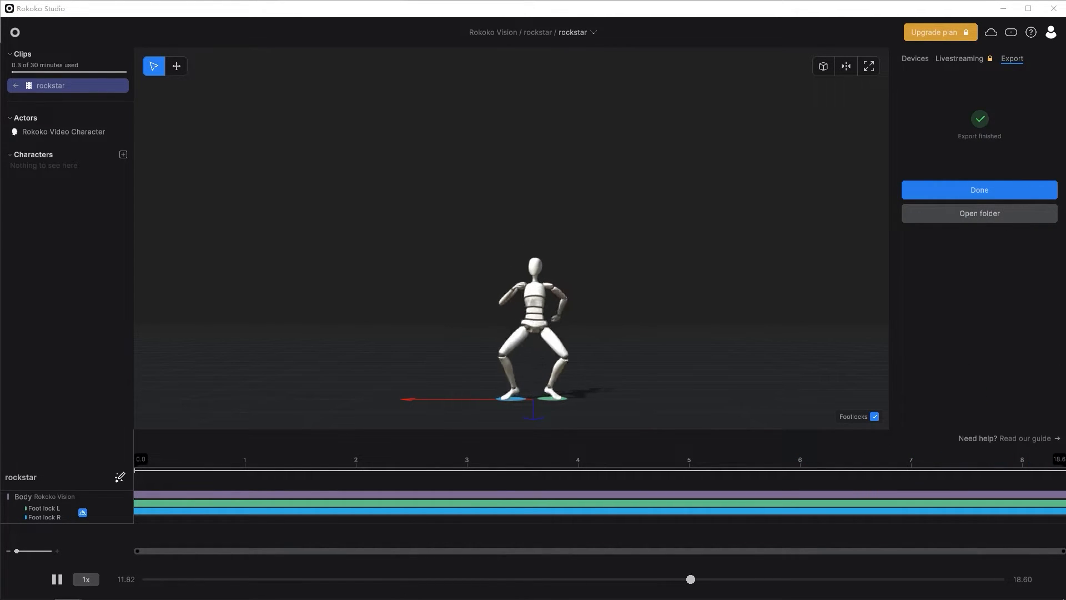
Step: Open the Exports folder and select rockstar.fbx in File Explorer
left_click(979, 212)
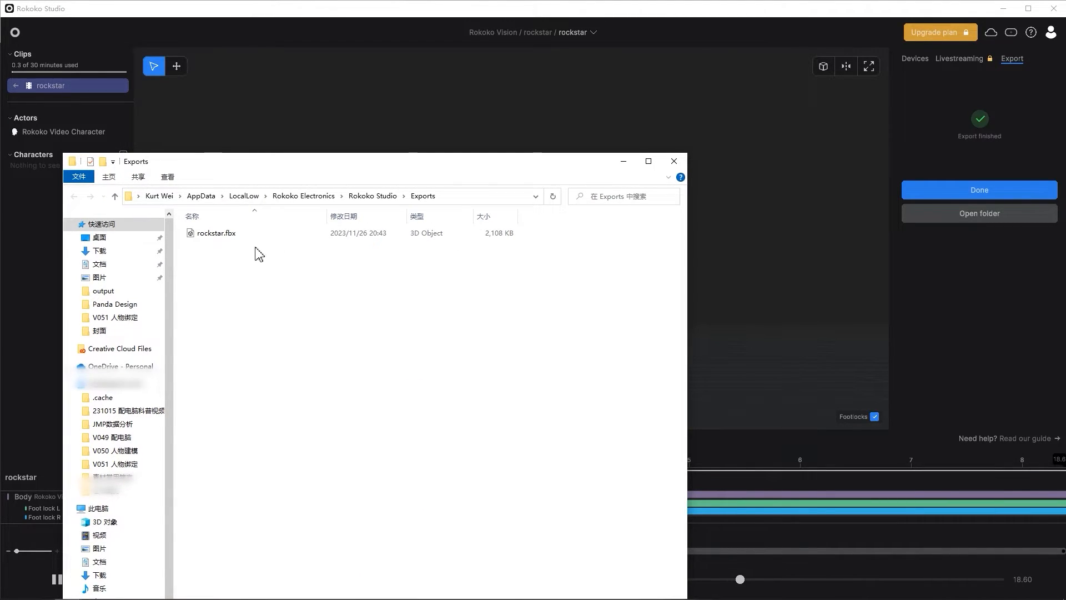
mouse_move(220, 246)
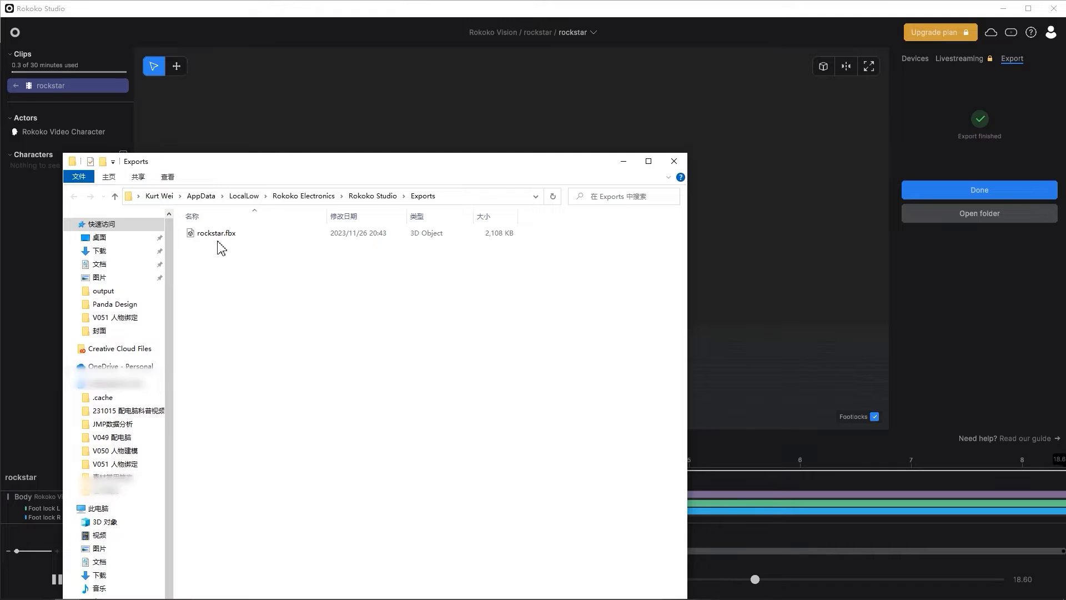
left_click(216, 233)
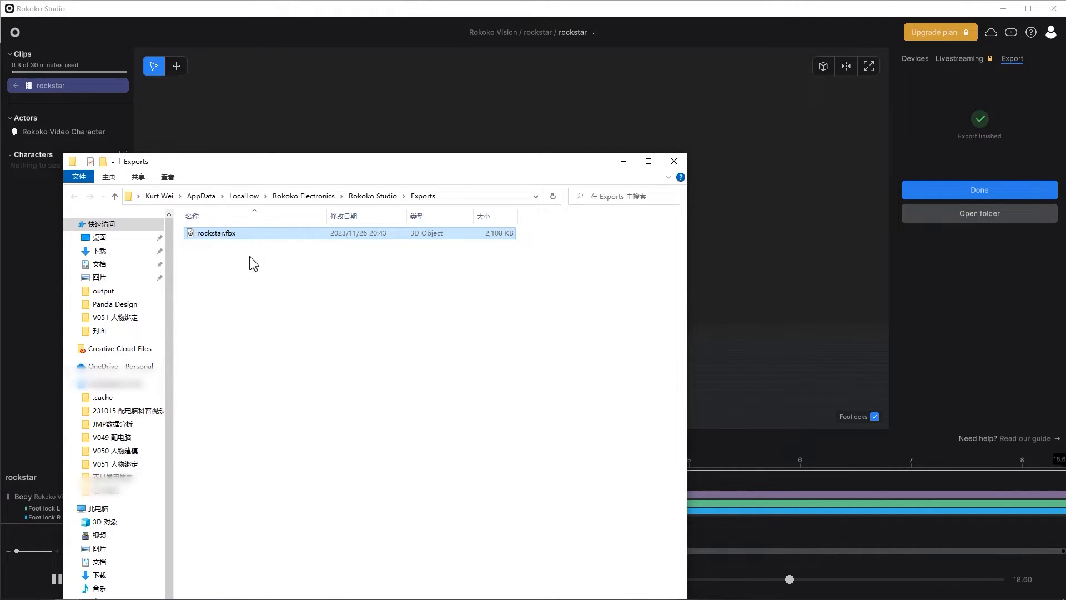
left_click(673, 161)
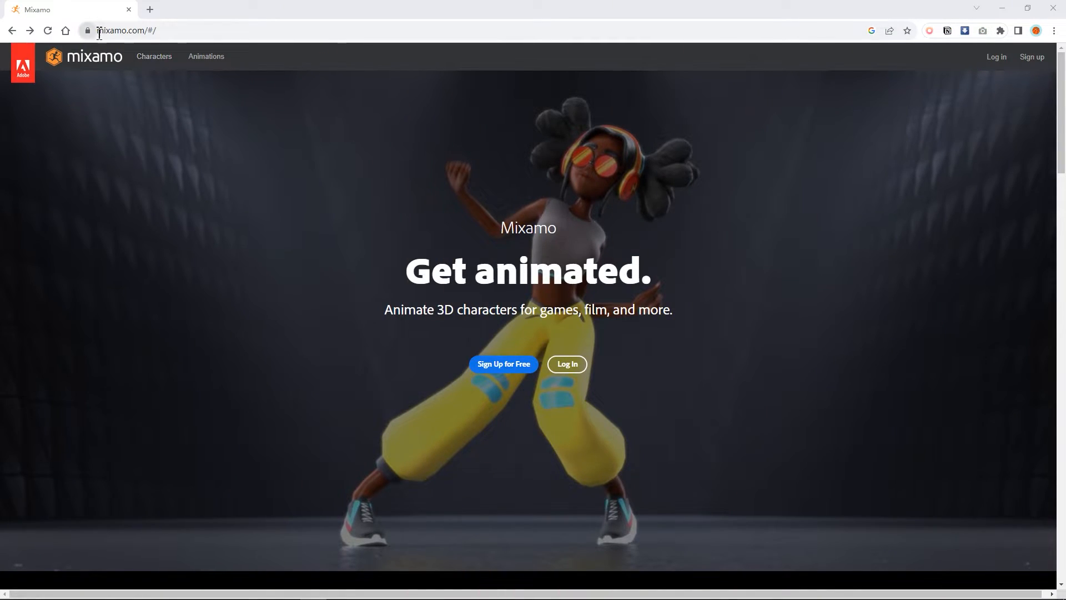
Step: Log in to Mixamo and choose Not now on the mobile phone number page
left_click(996, 57)
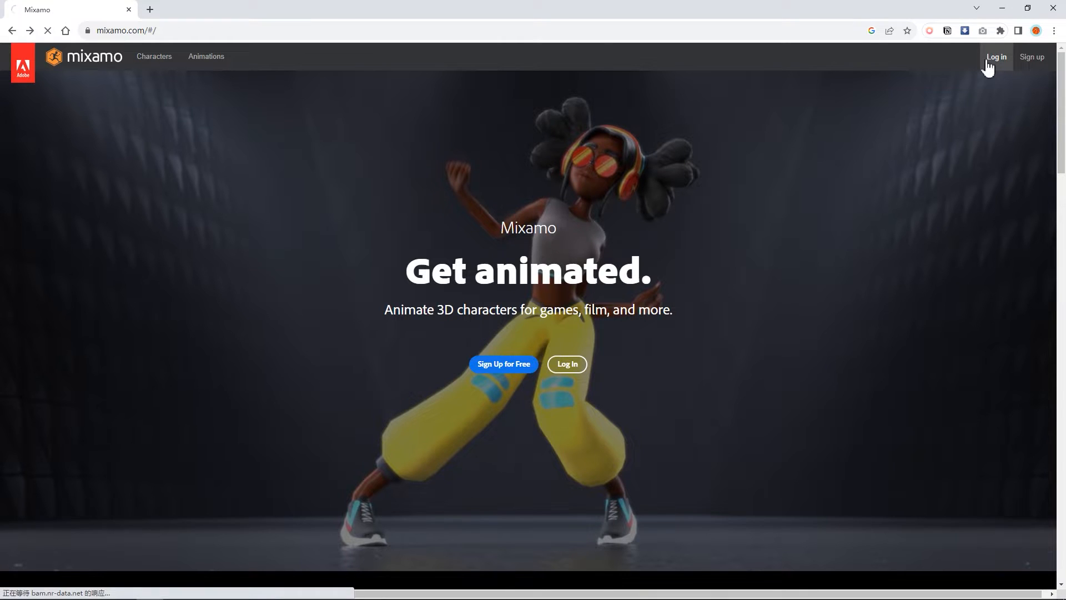
left_click(996, 56)
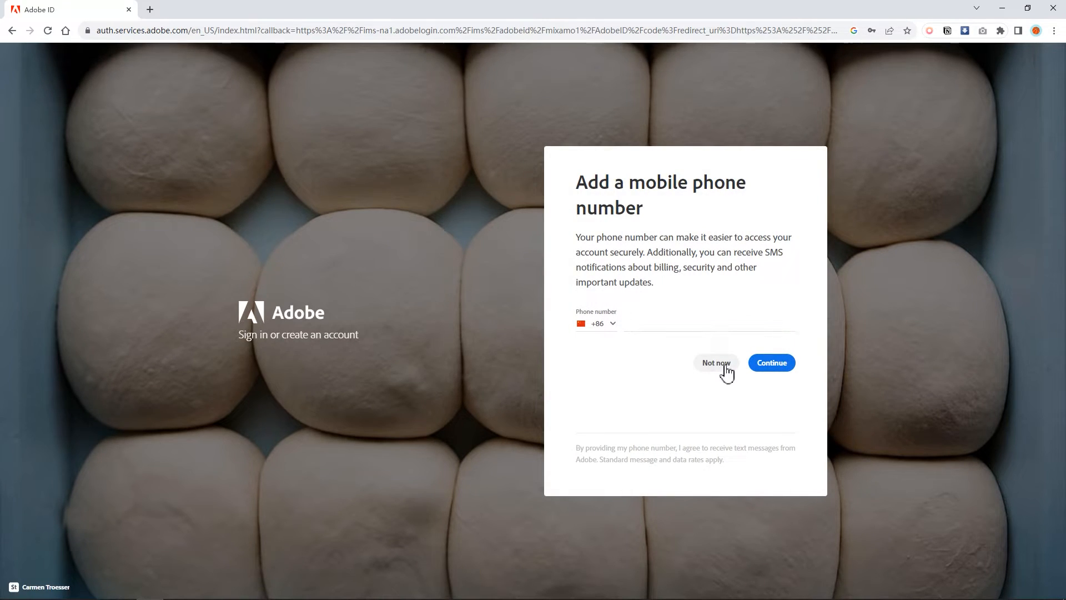
left_click(715, 363)
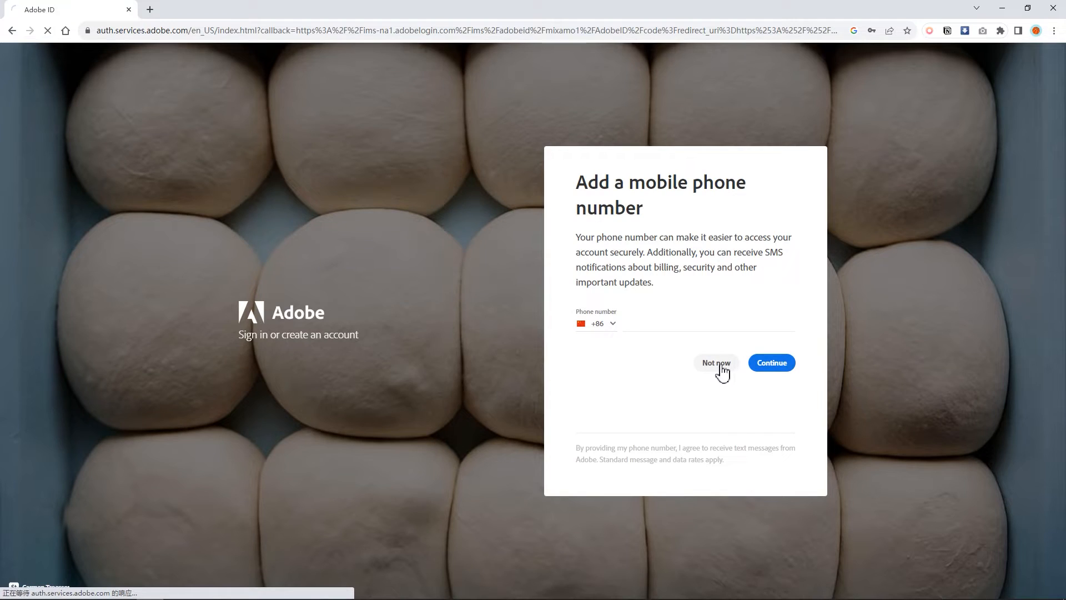
left_click(715, 363)
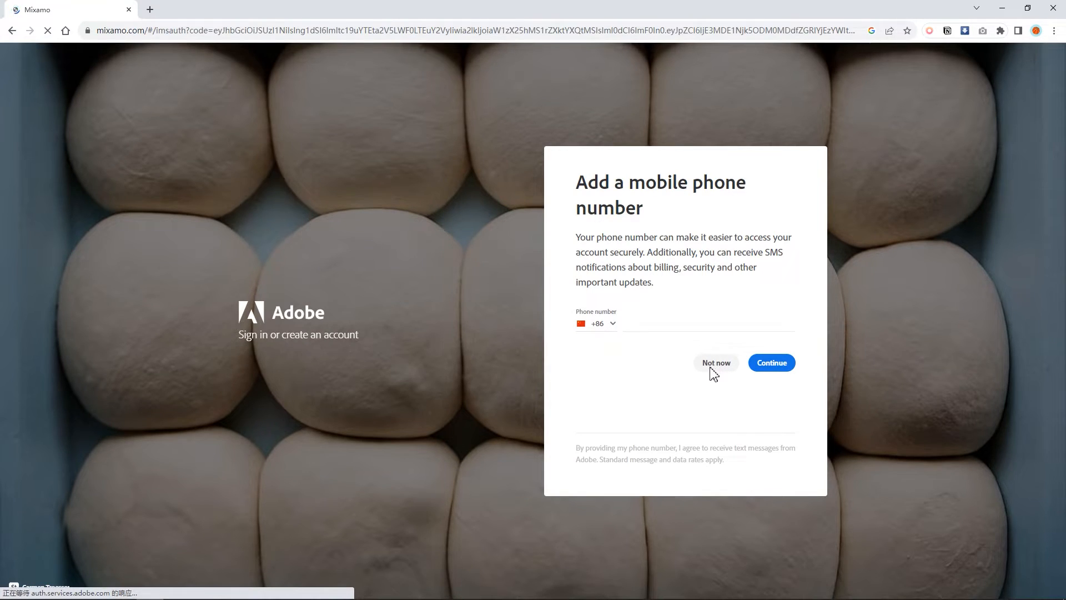
left_click(715, 363)
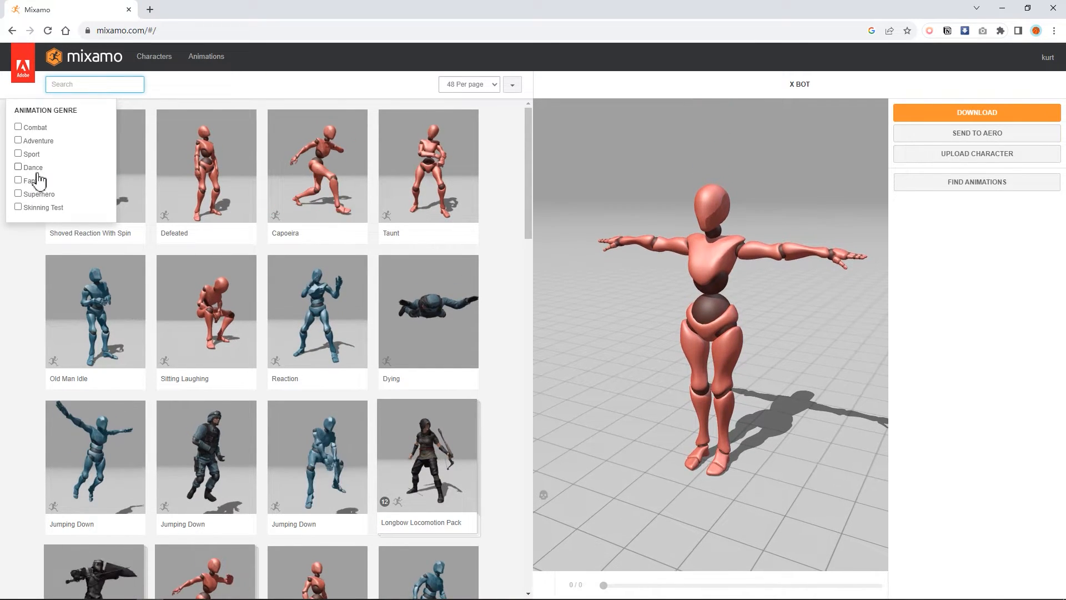
Step: Filter to Sport, preview Swimming, and download it as FBX Without Skin
left_click(31, 167)
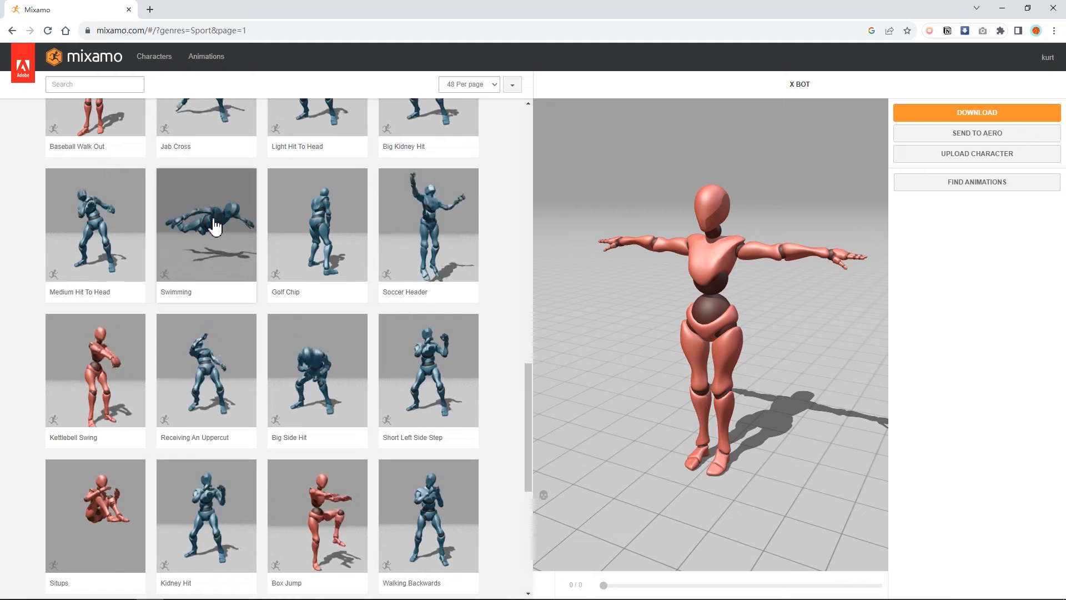
left_click(207, 224)
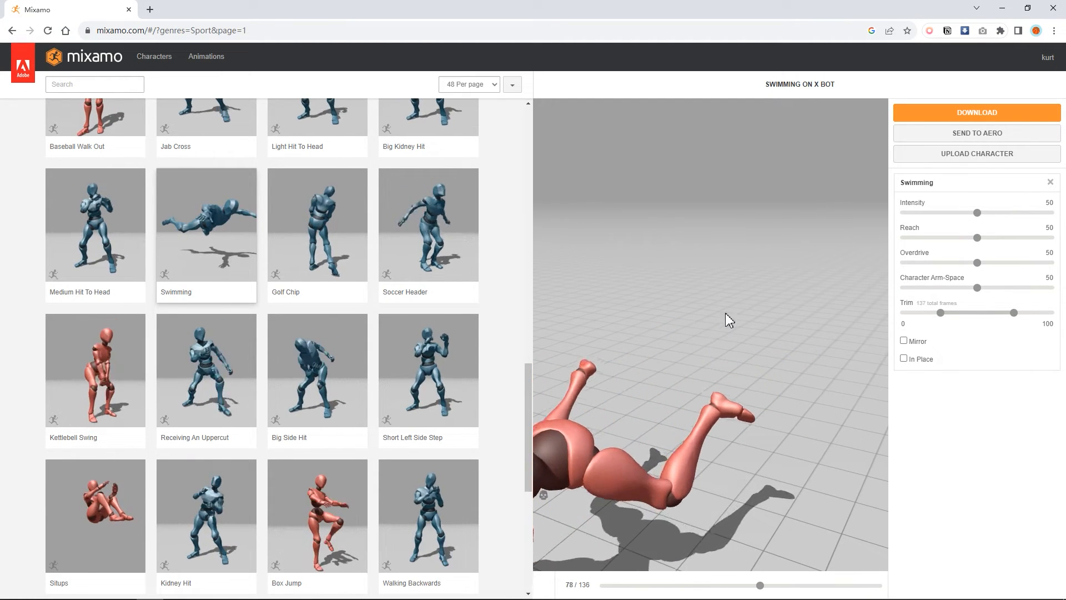
left_click(976, 113)
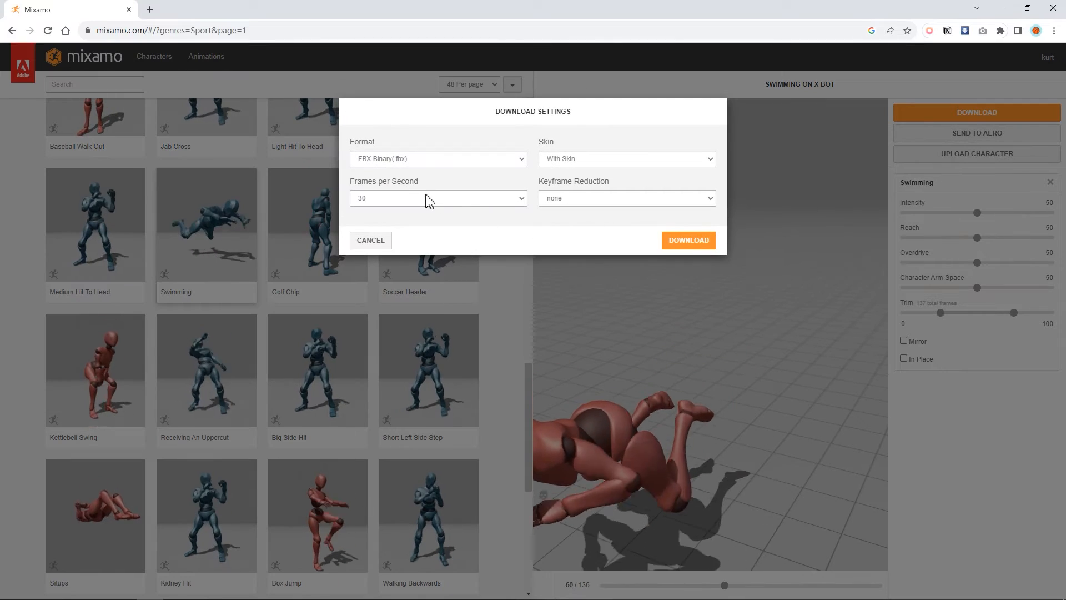
left_click(626, 158)
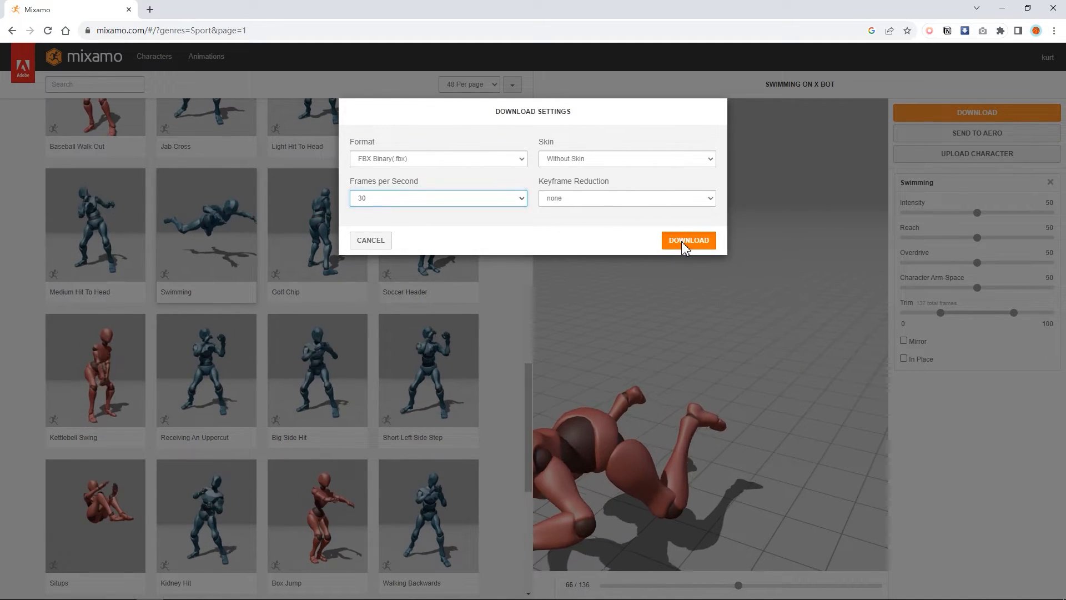
left_click(688, 240)
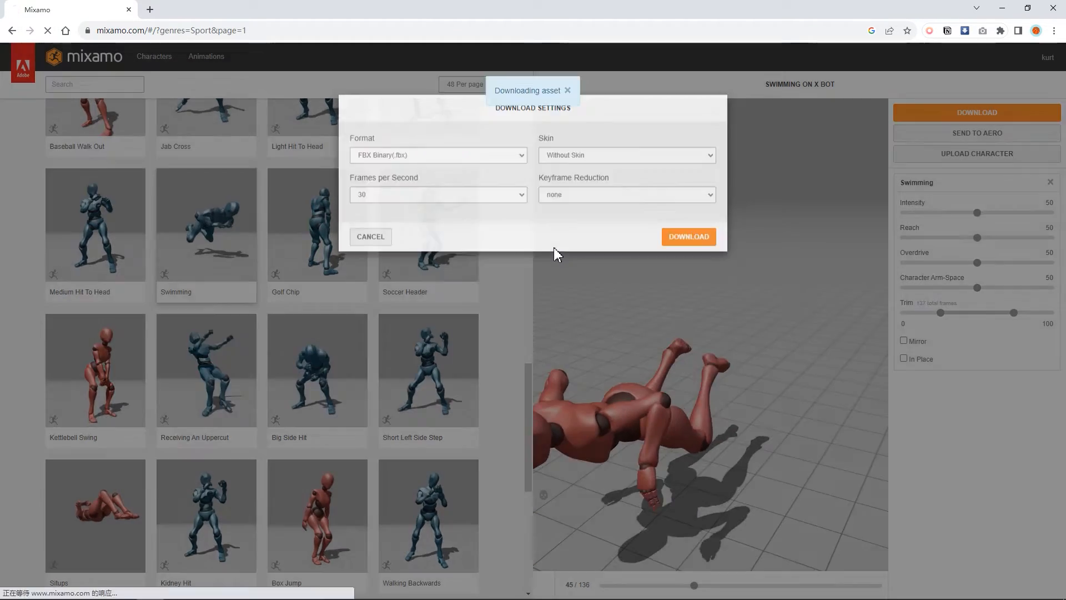
Step: Open mootion.com and follow Create in Discord to the server invite
left_click(687, 237)
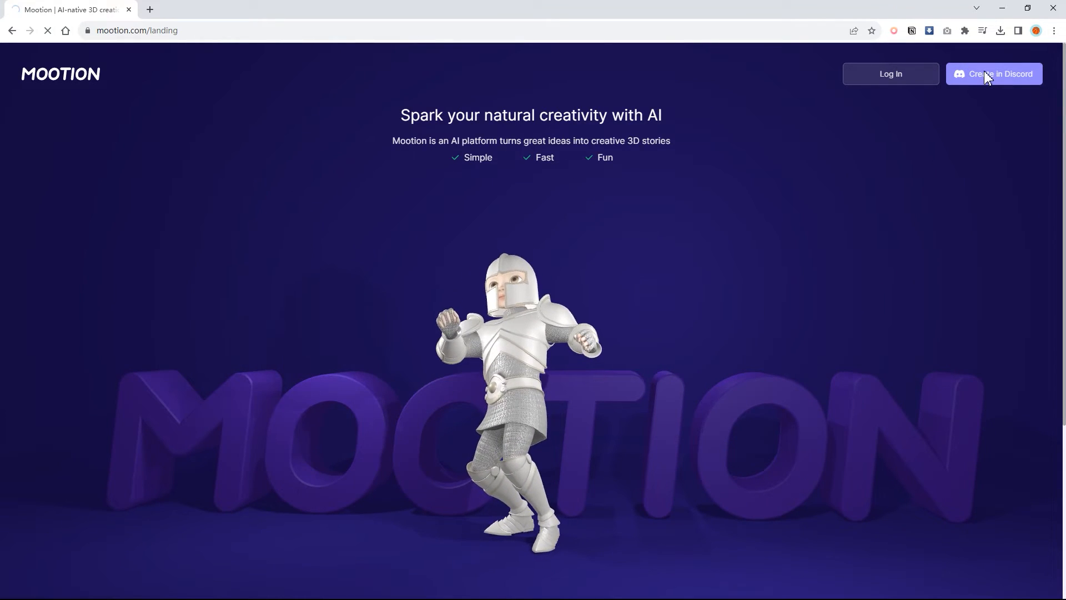
left_click(994, 73)
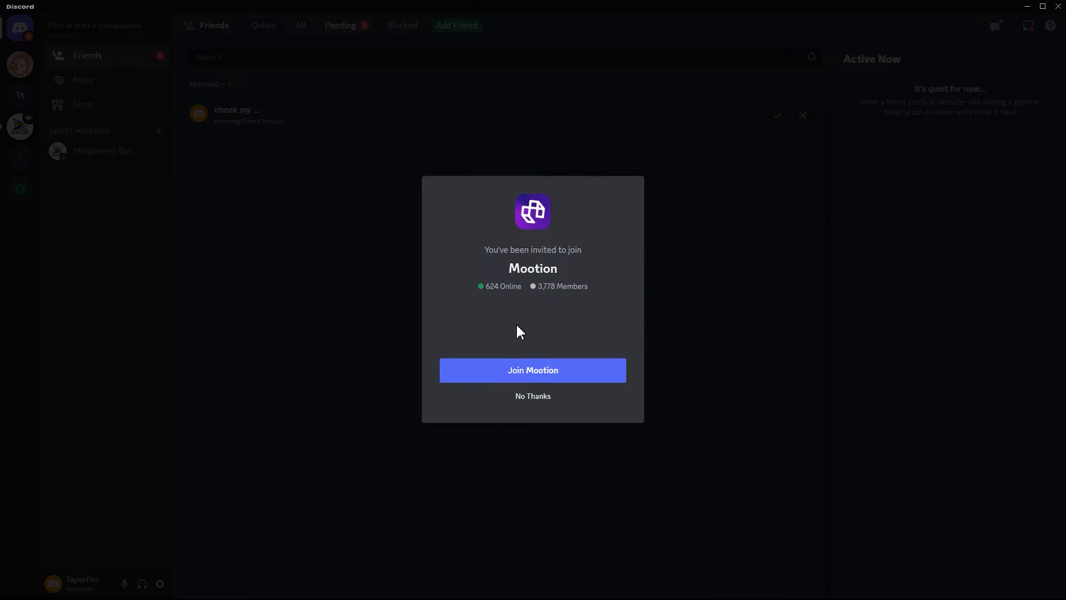
Step: Join the Mootion server, answering onboarding with 3D designer and Asia
left_click(533, 370)
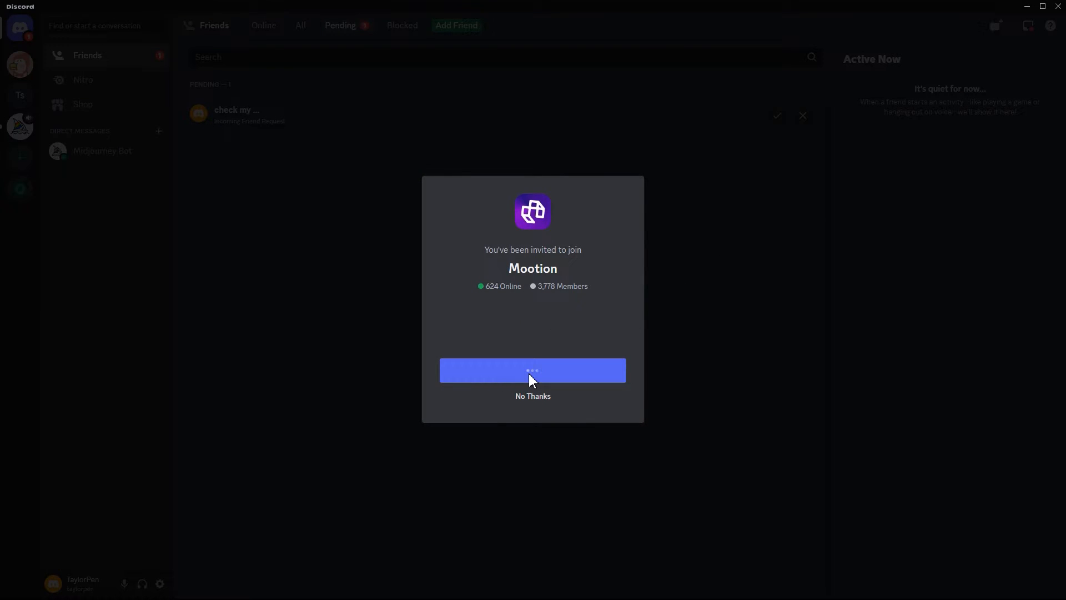
left_click(533, 370)
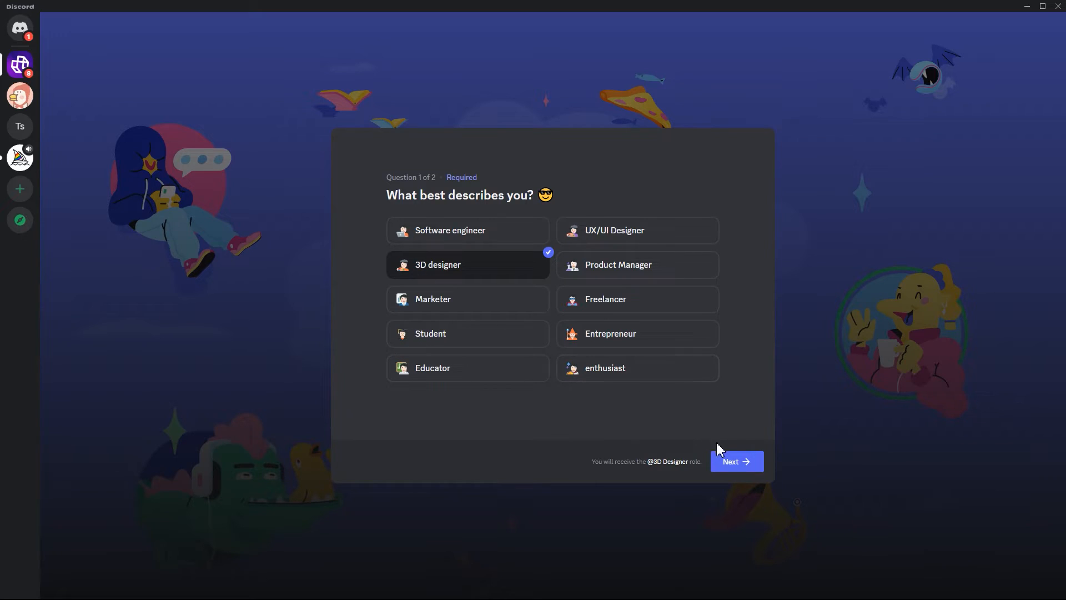
mouse_move(736, 470)
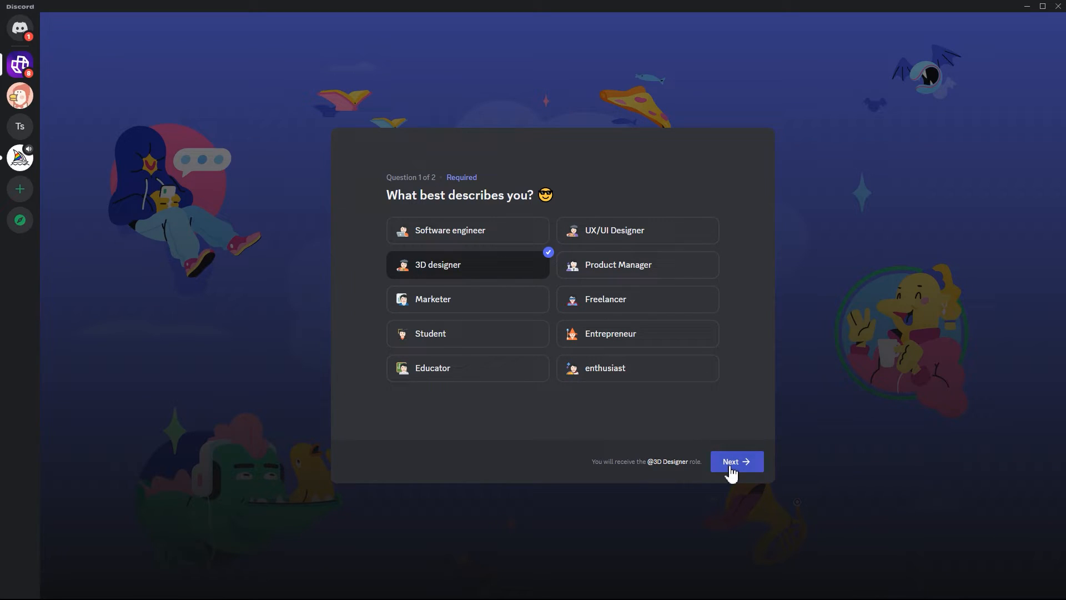
left_click(736, 461)
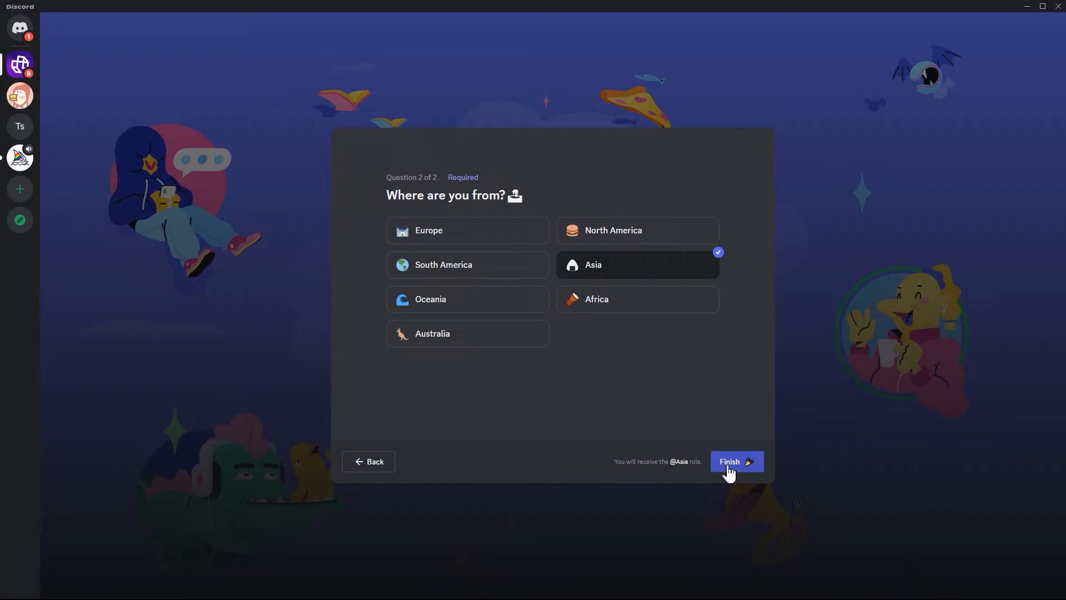
left_click(736, 461)
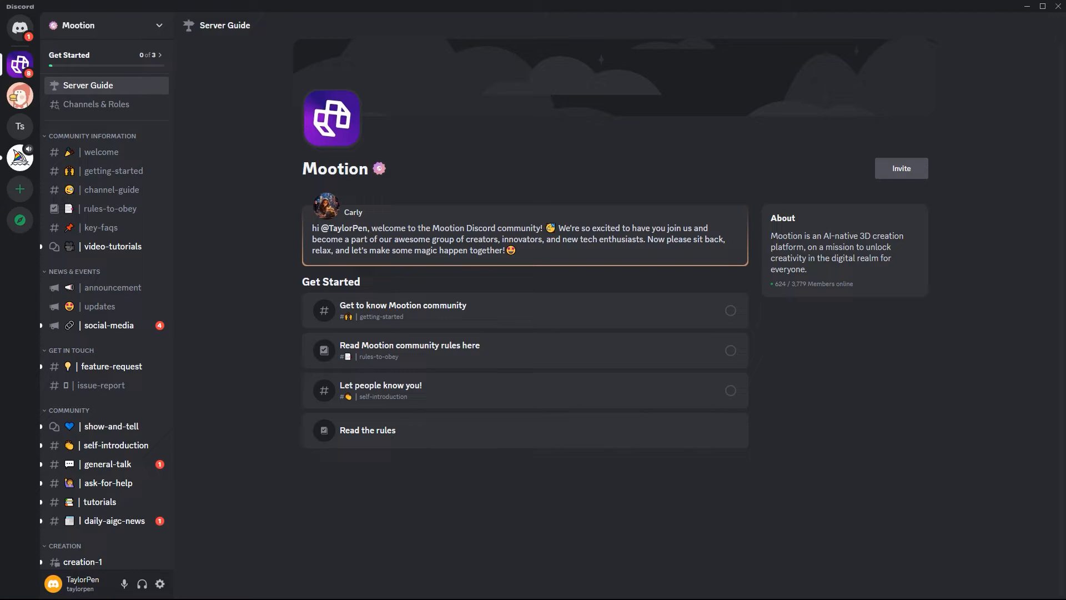
Step: Open the creation-2 channel and focus its message box
scroll("down", 3)
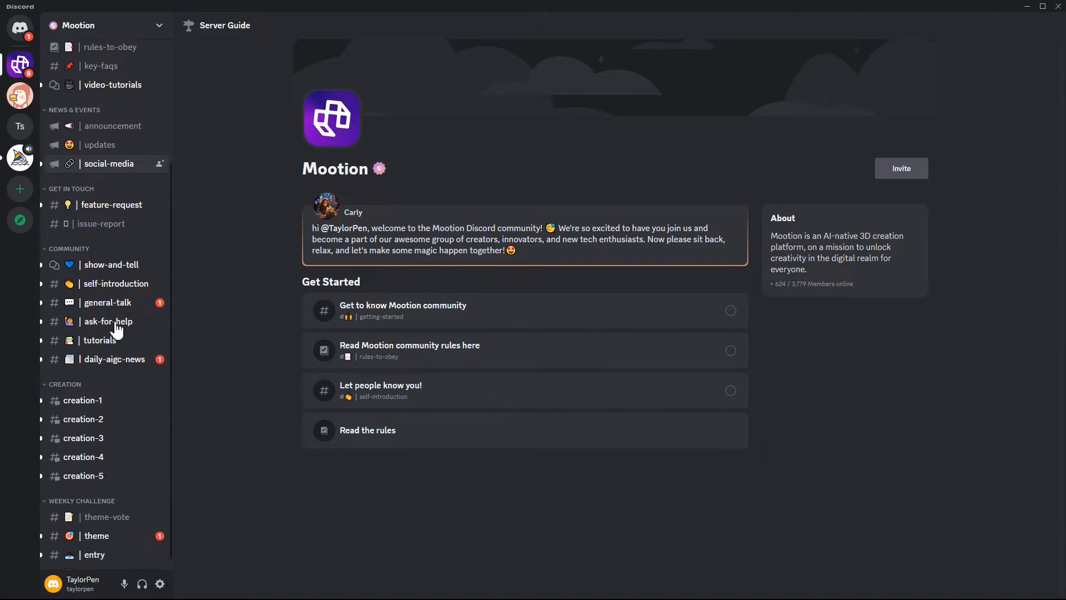
scroll("down", 3)
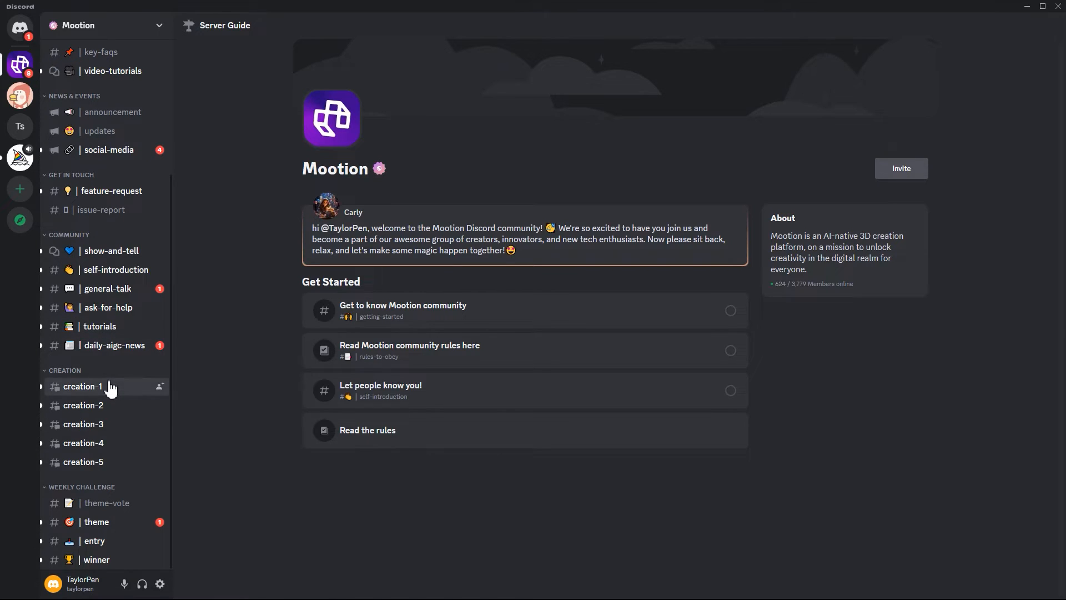
left_click(82, 387)
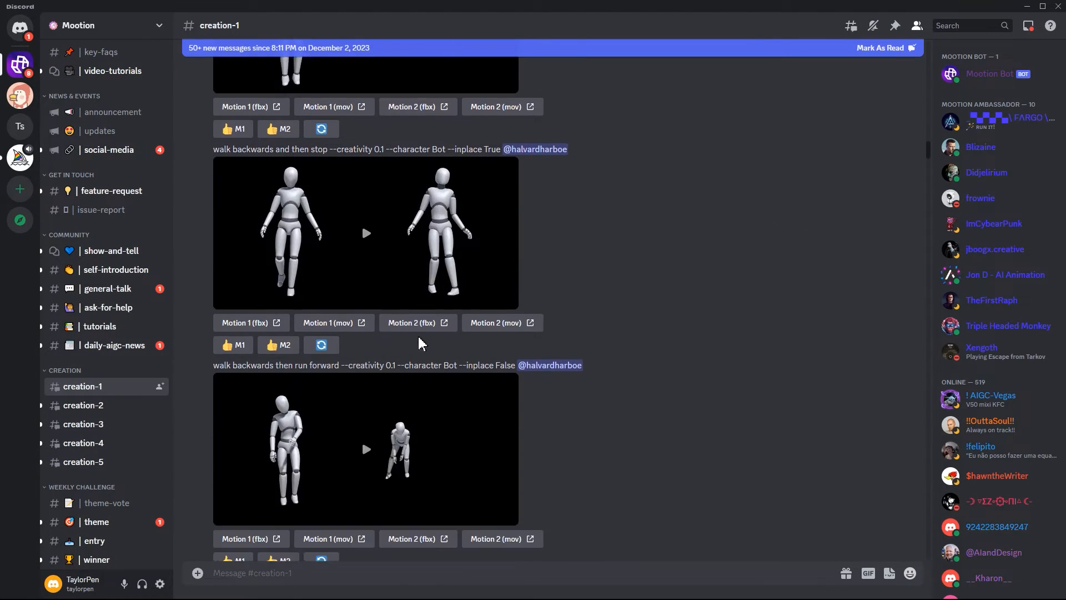
left_click(83, 404)
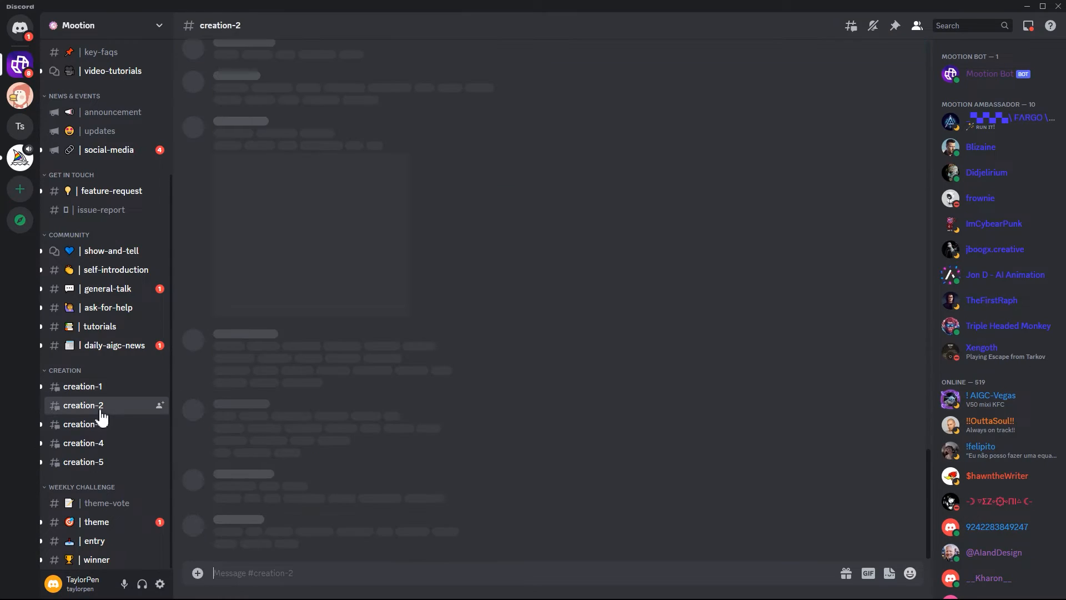
left_click(83, 404)
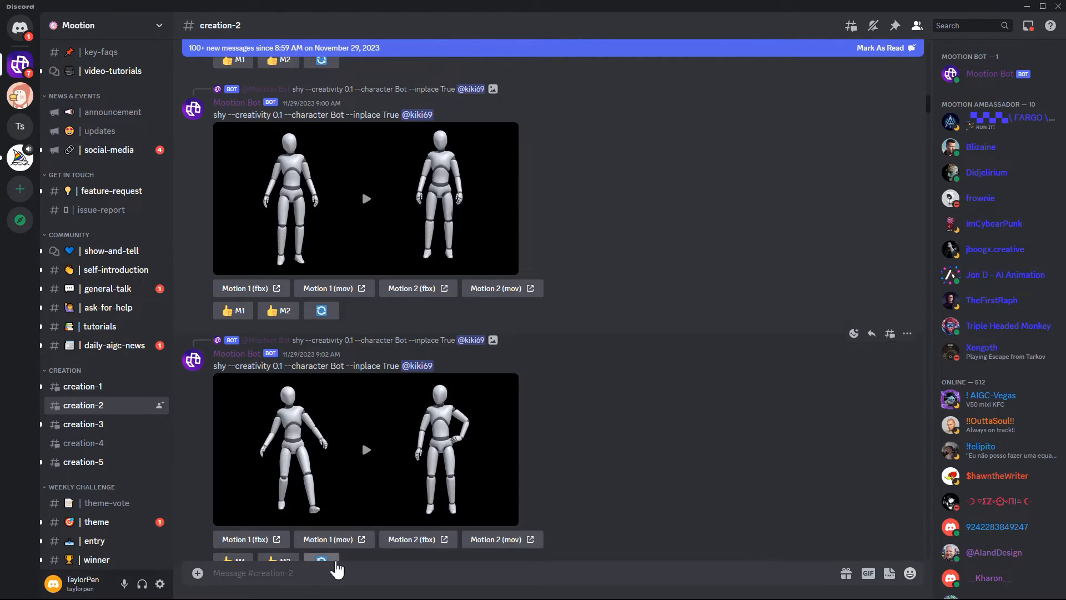
Step: Send /motion with prompt 'person cooking with a spoon', character Bot, inplace True
type("/motion")
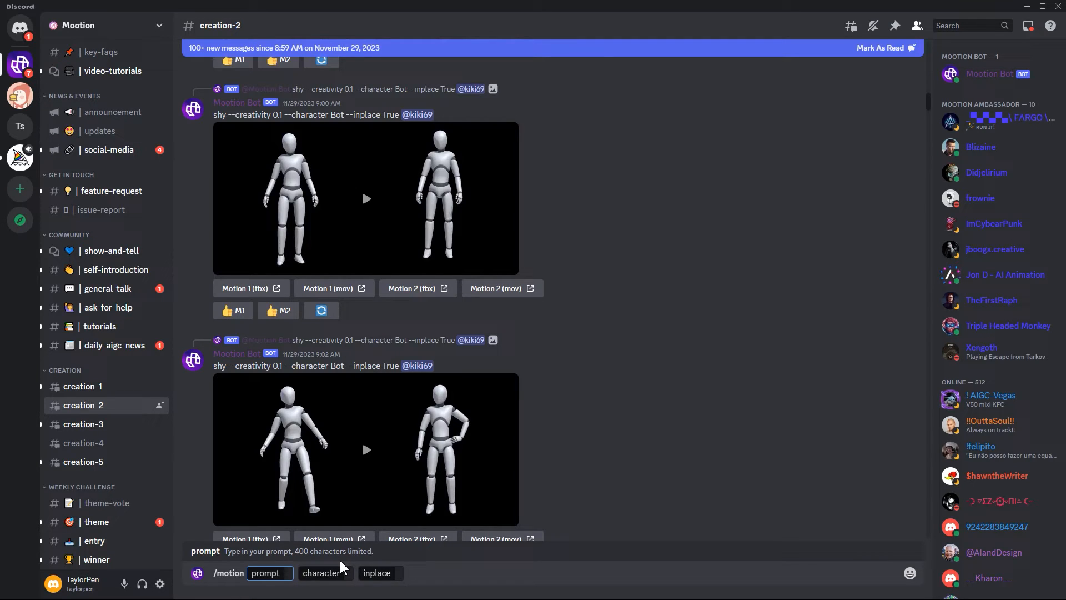
type("person cooking with a spoon")
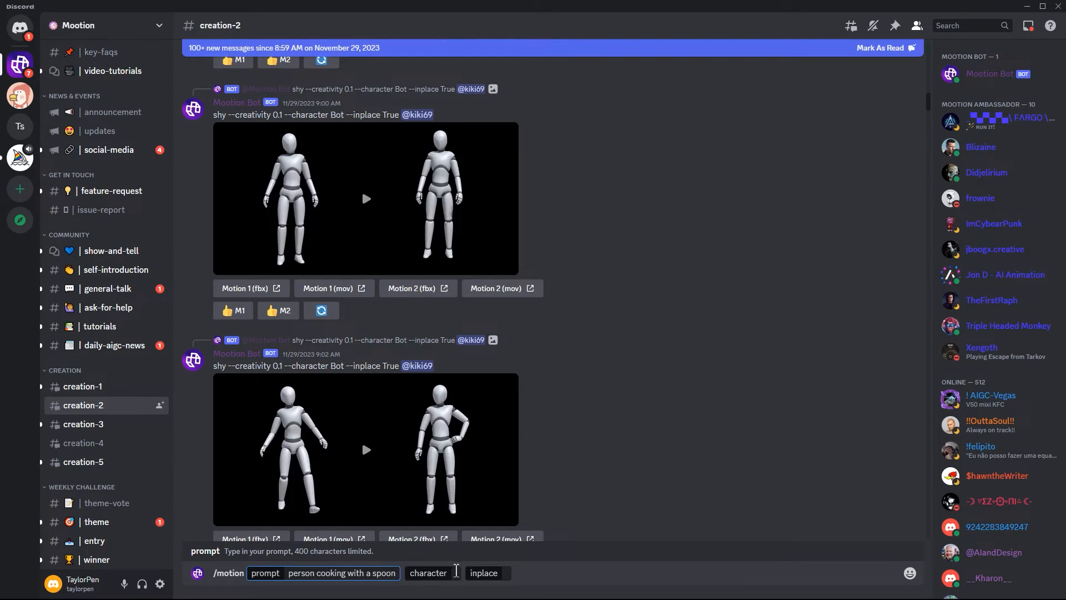
left_click(427, 573)
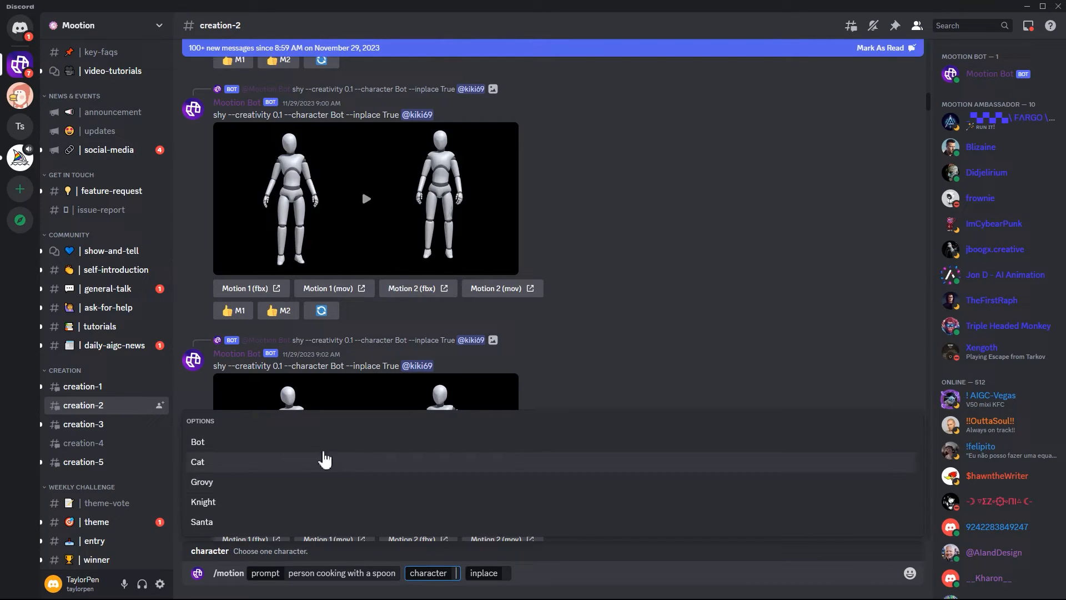
mouse_move(284, 472)
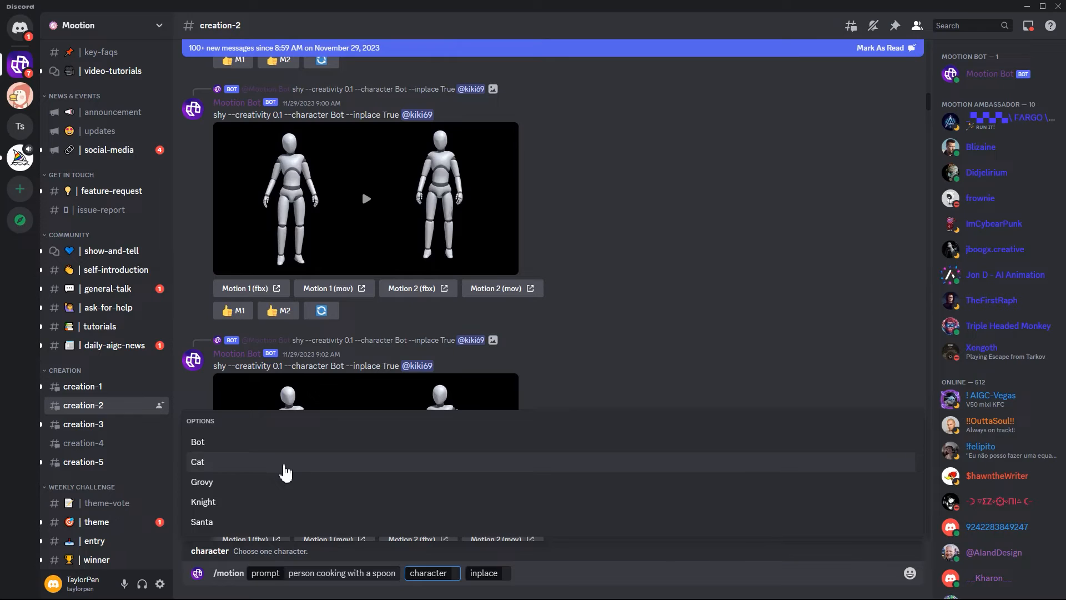
mouse_move(251, 464)
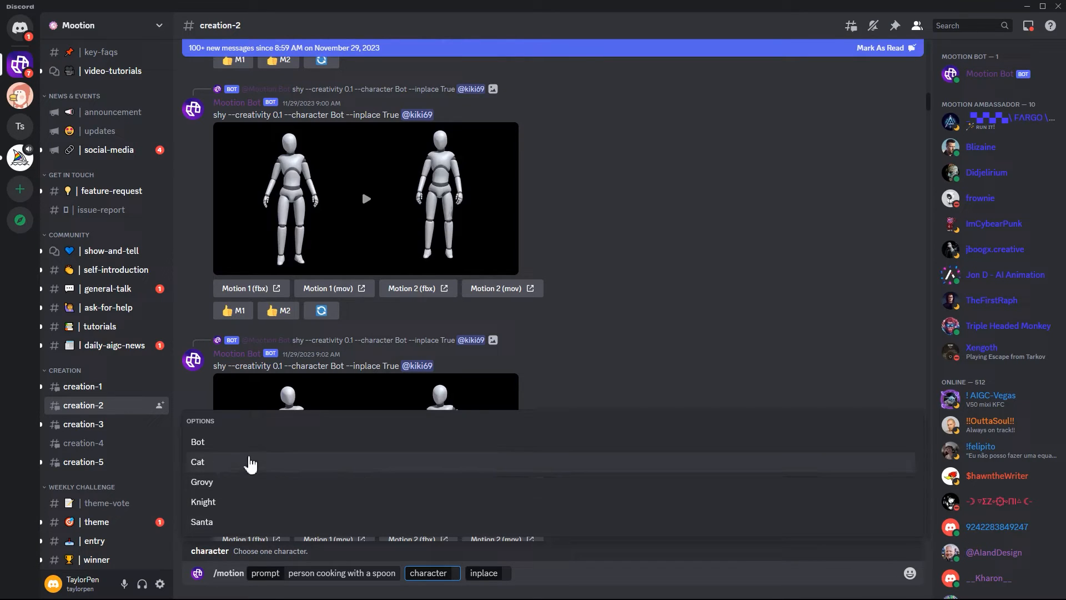
left_click(197, 441)
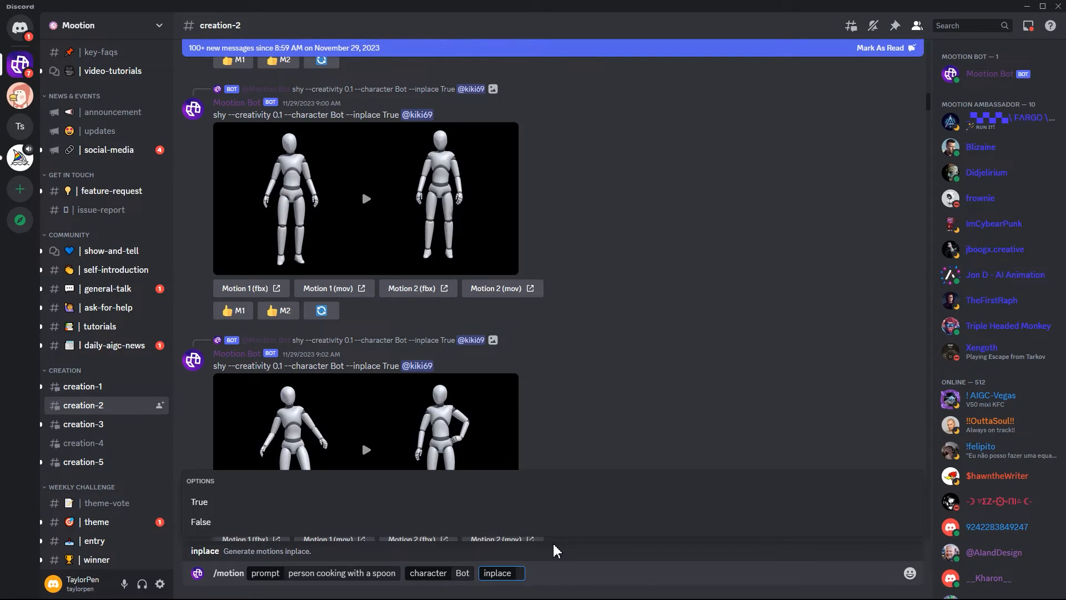
type("T")
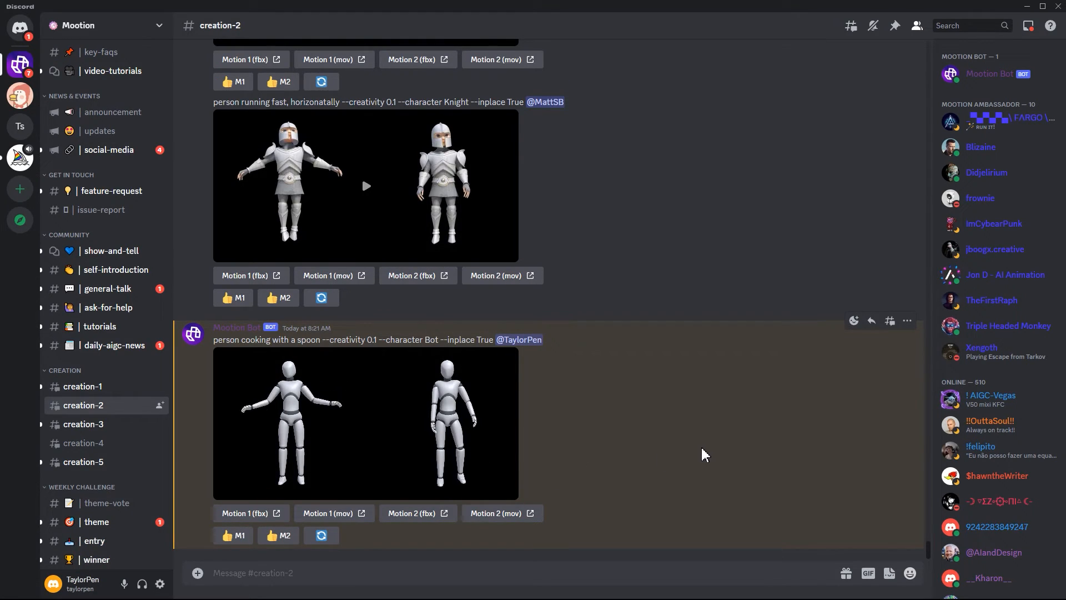
Step: Play the cooking preview and download 'Motion 1 (fbx)', confirming Visit Site
left_click(366, 422)
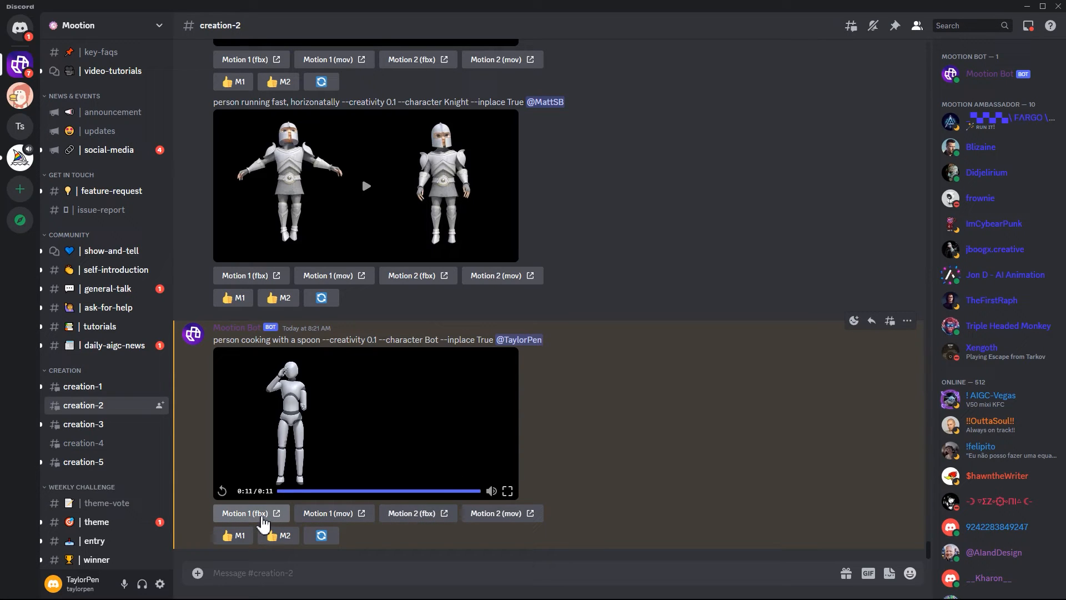
left_click(246, 512)
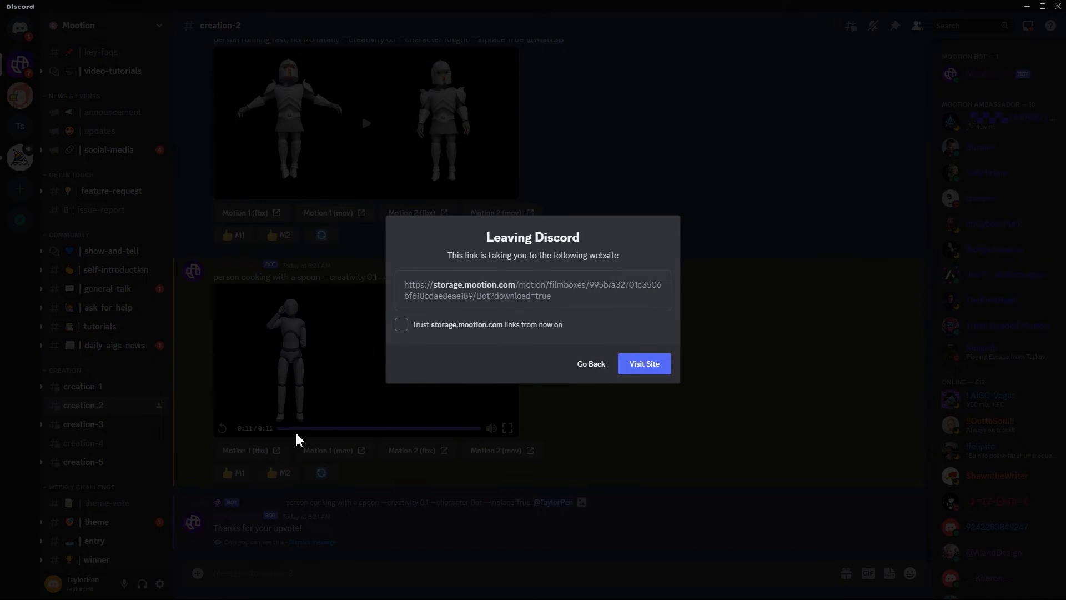
left_click(401, 324)
type("/motion")
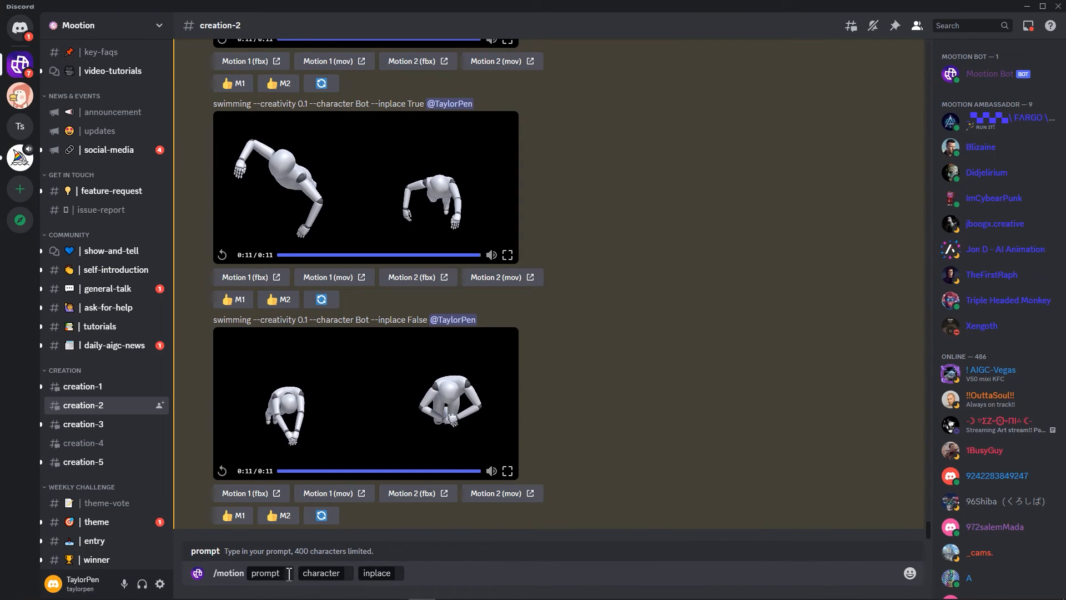
Step: Send /motion 'walking around like finding a lost cat' with character Bot, inplace True
left_click(266, 572)
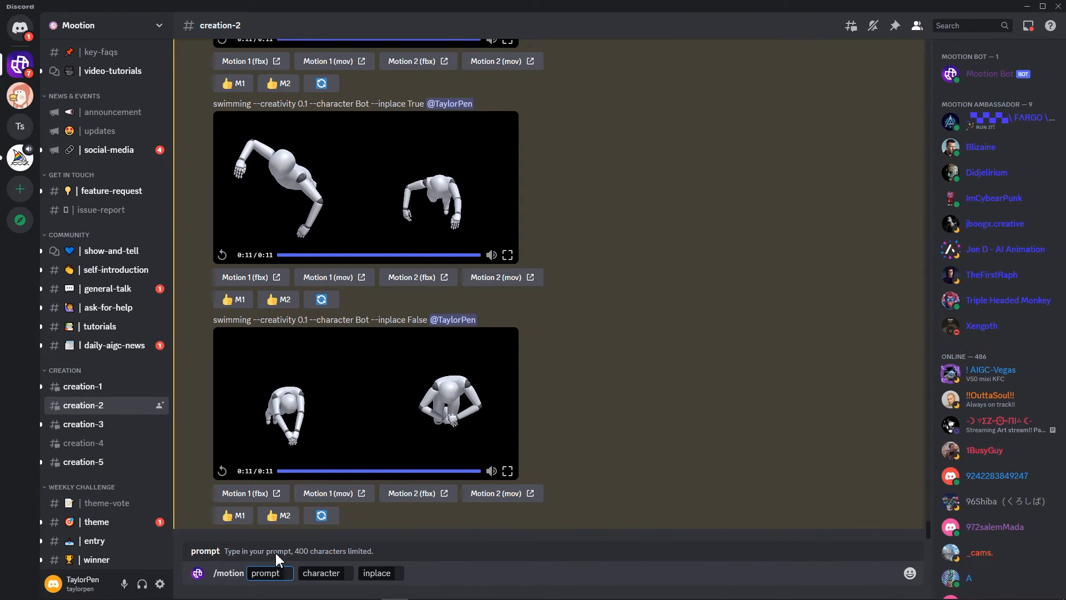
left_click(266, 572)
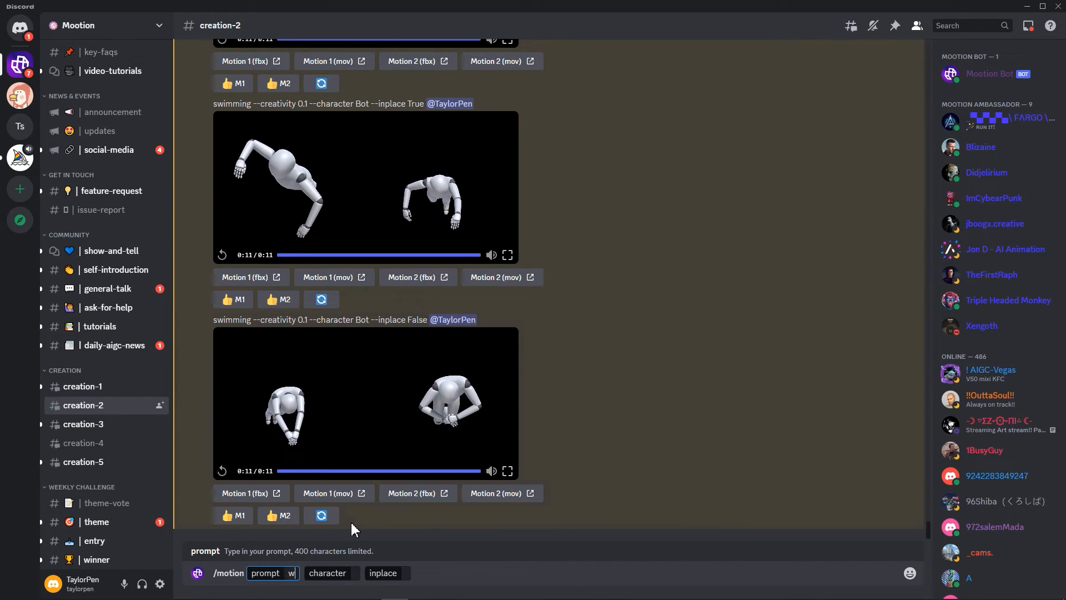
type("walking around like finding a lost cat")
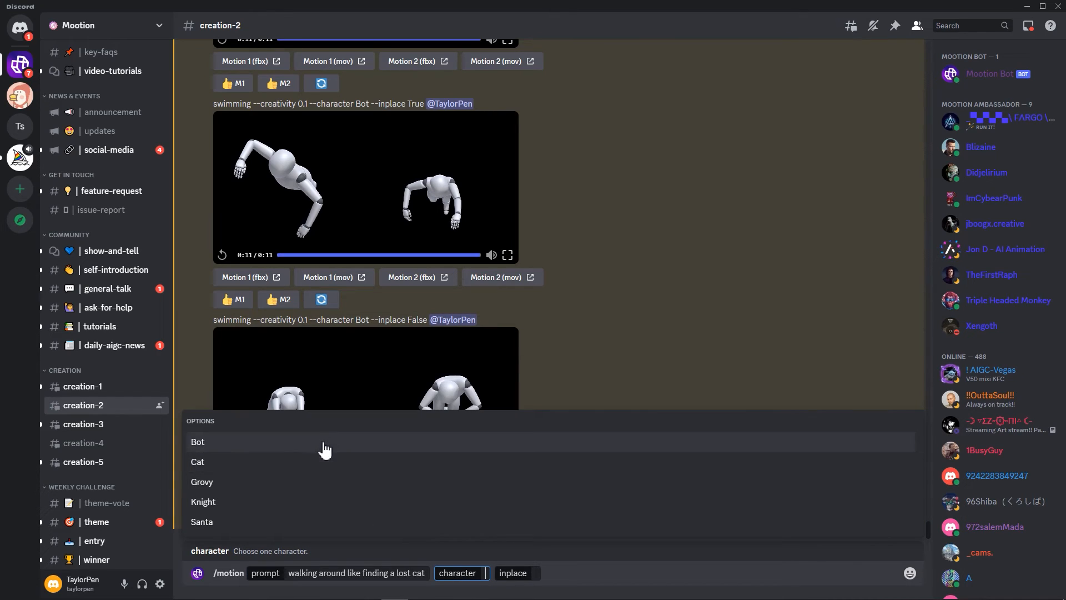
left_click(197, 442)
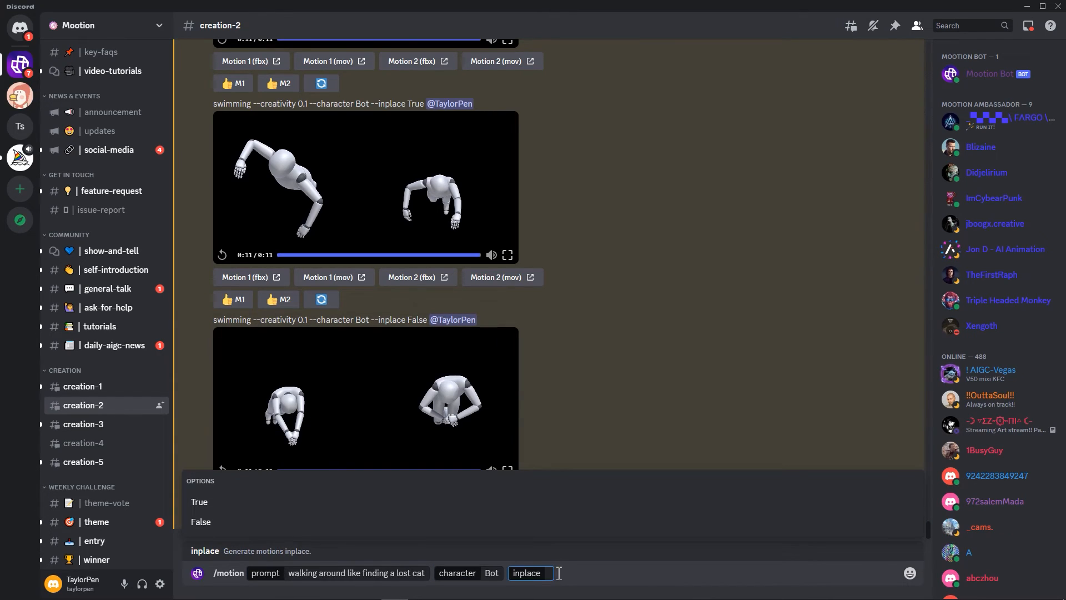
type("true")
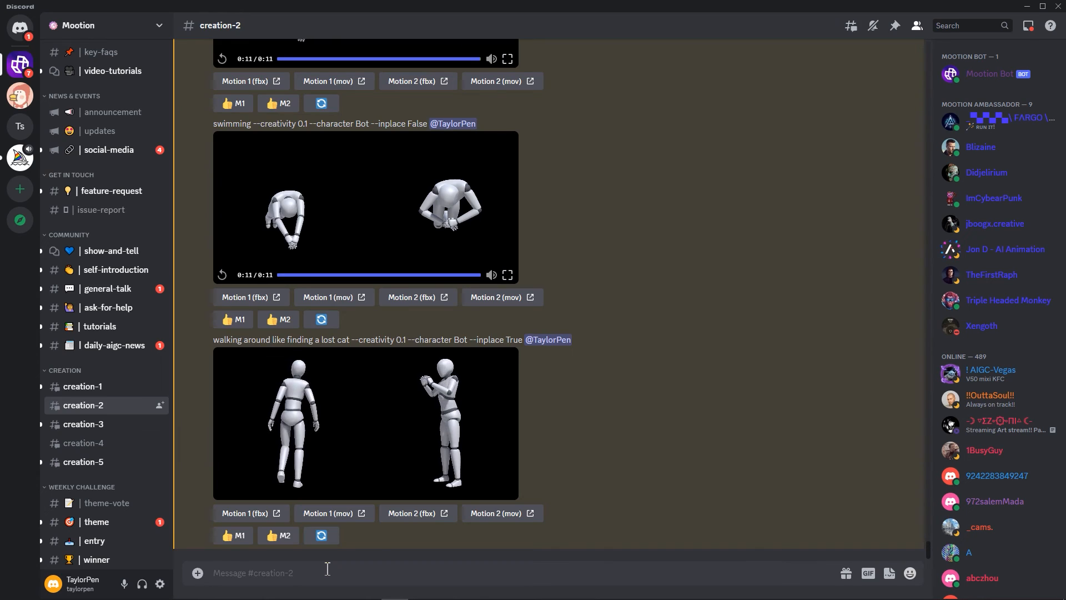
Step: Send /motion 'walking around like finding a lost cat' for Bot with inplace False
type("/motion")
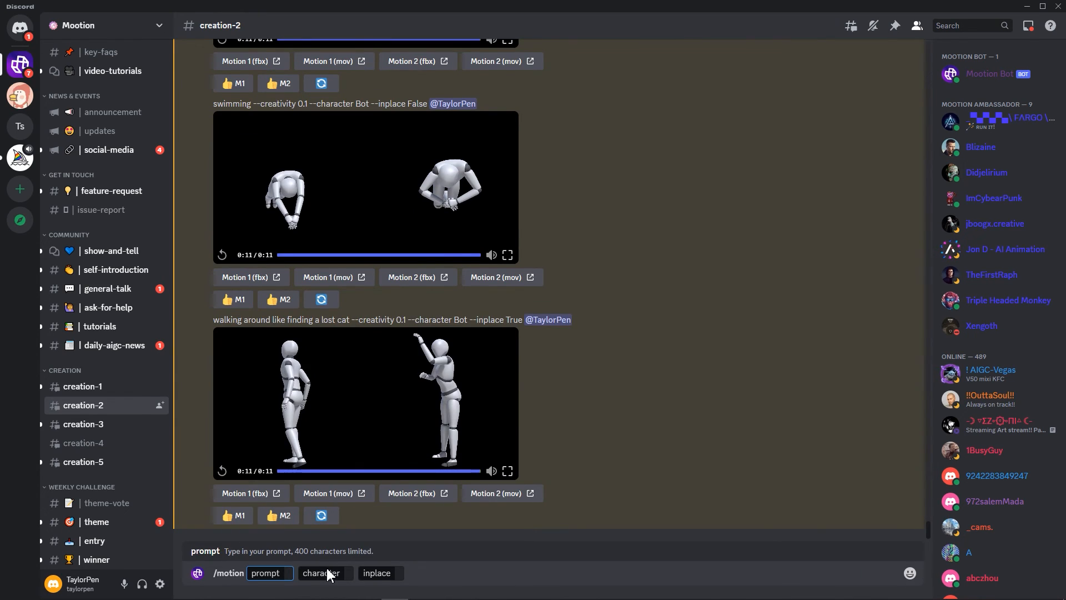
type("walking ar")
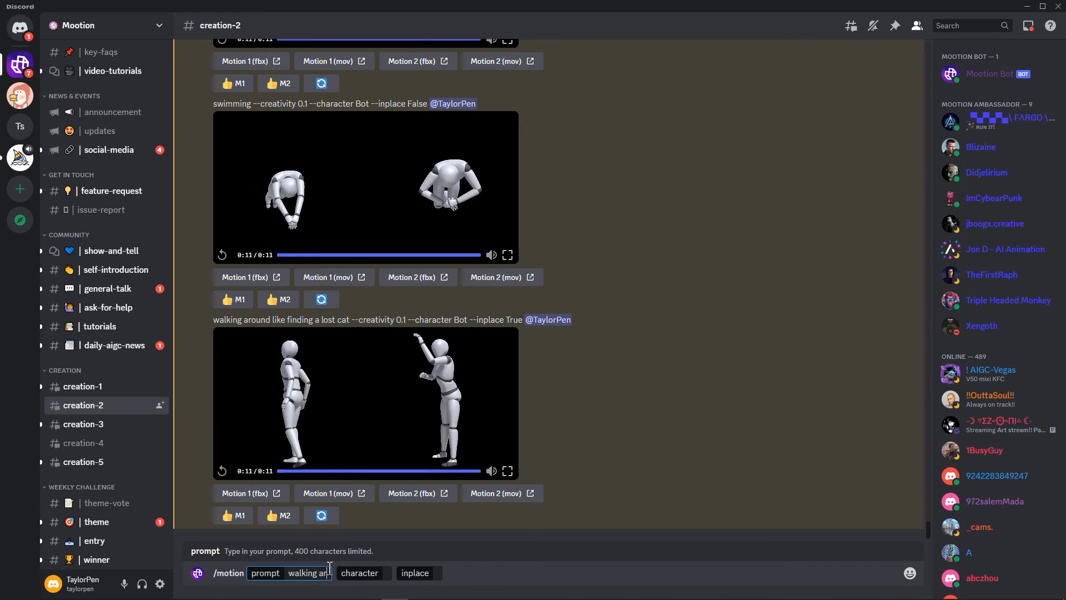
type("walking around like finding a lost c")
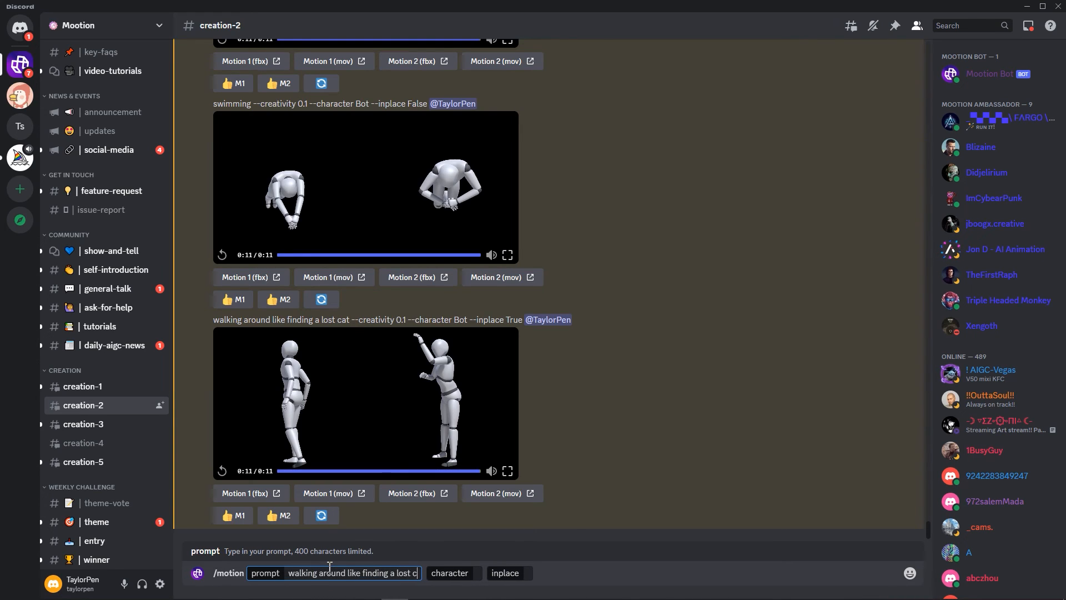
type("f")
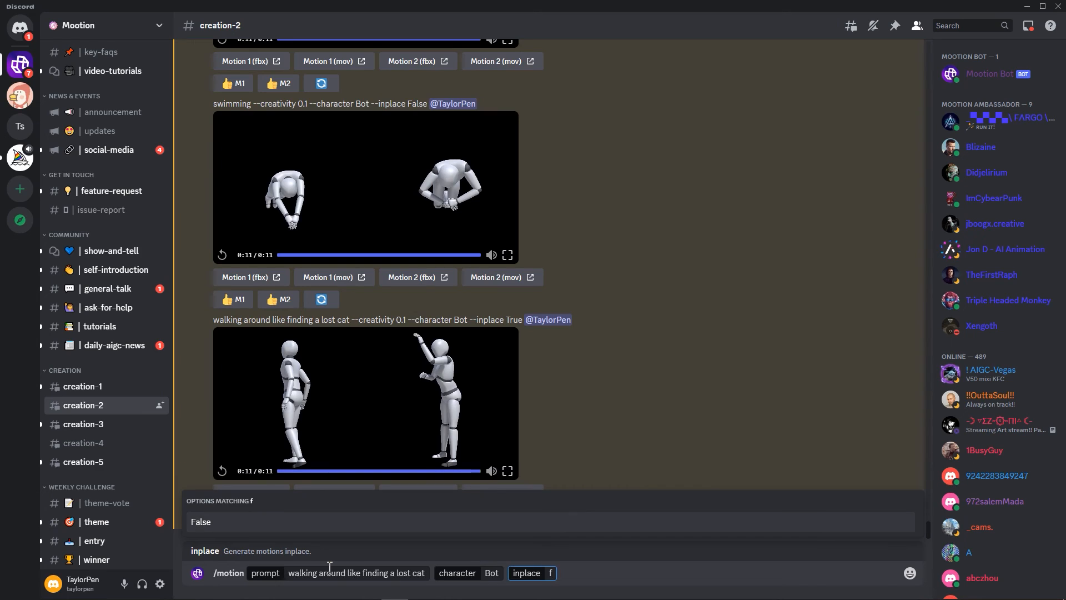
key("enter")
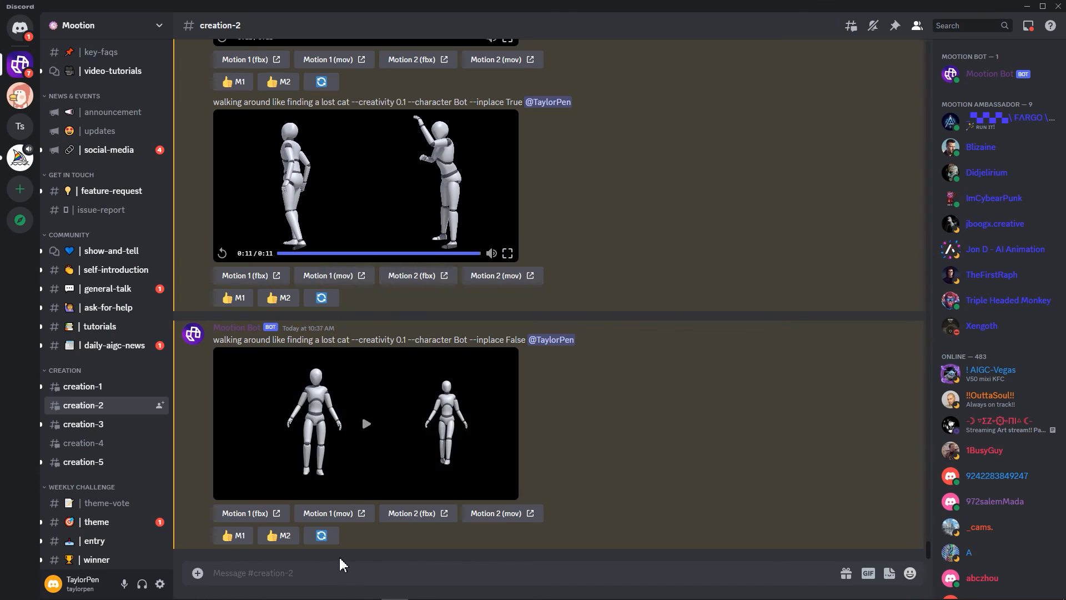
mouse_move(548, 475)
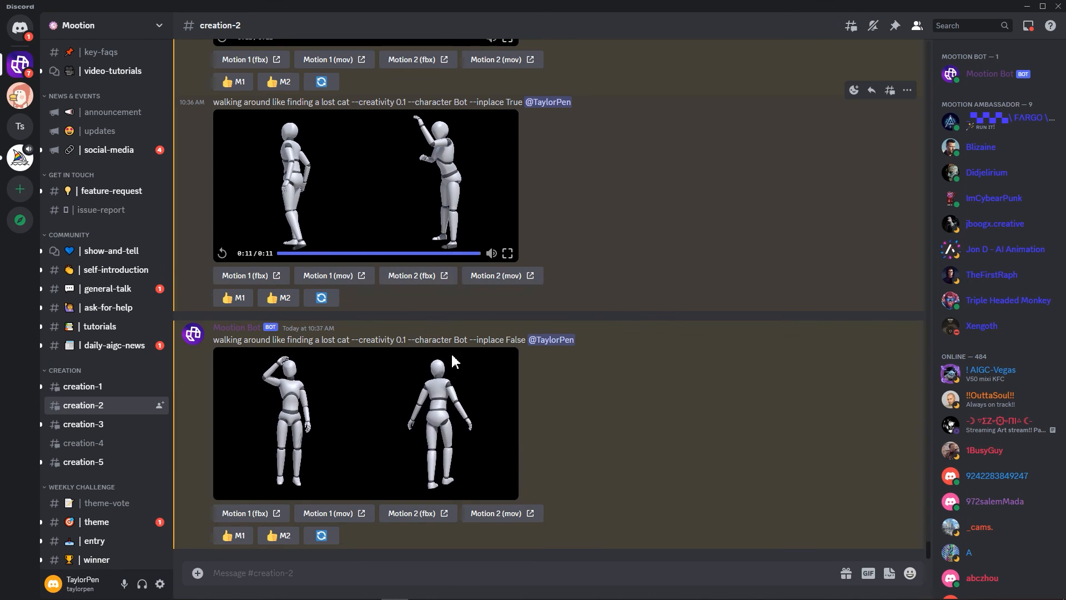
Step: Play the bot's inplace False lost-cat walking video preview
left_click(366, 422)
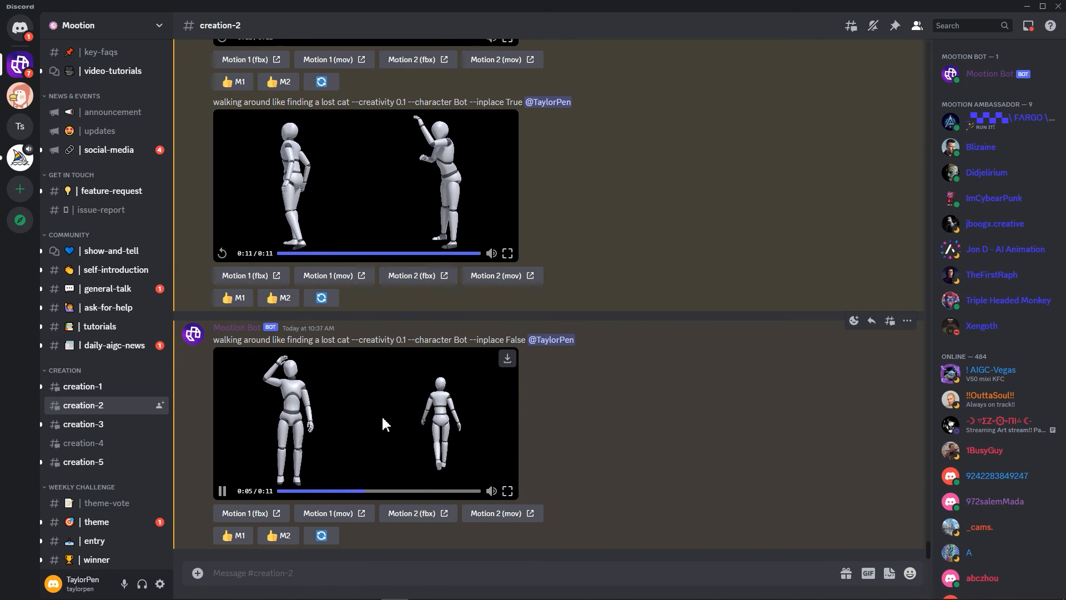